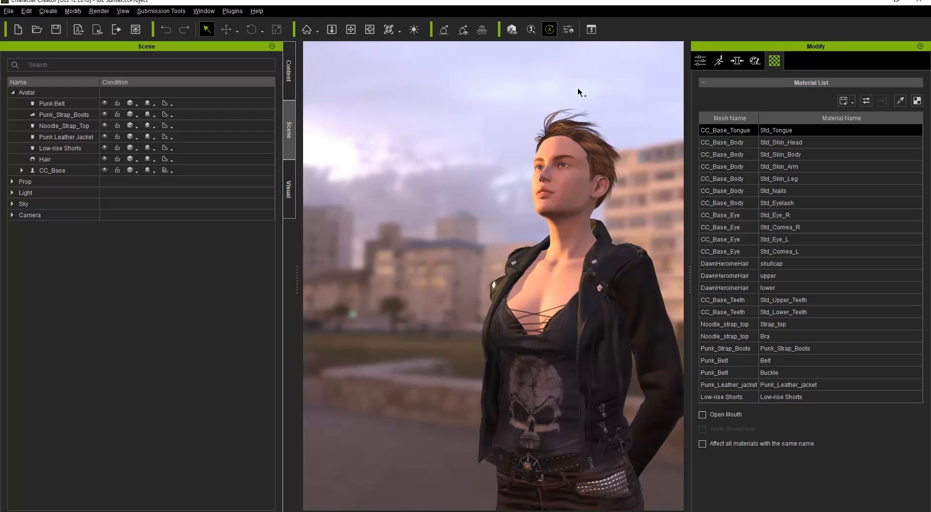
pyautogui.moveTo(567, 30)
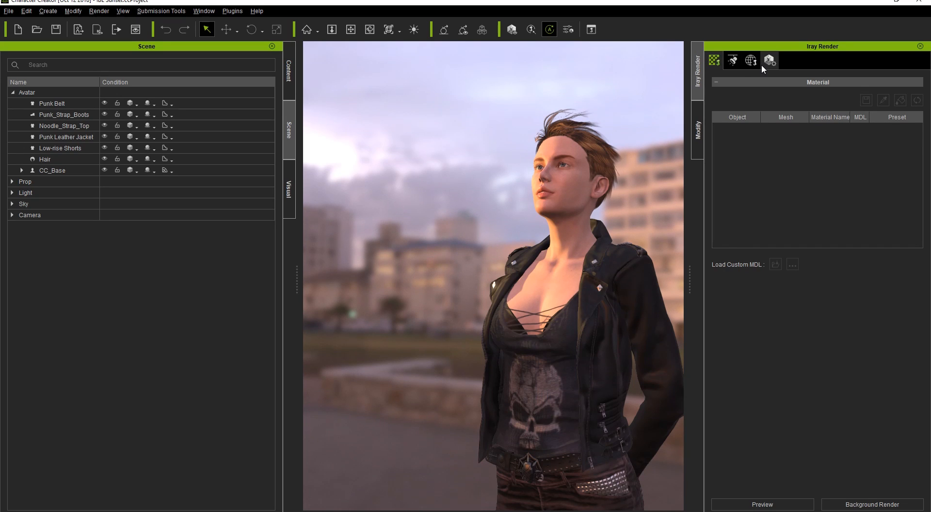
# Step: Show the Iray Render Settings with Max GI Bounces, De-Noise and Eliminate Shadow Acne options
pyautogui.click(769, 60)
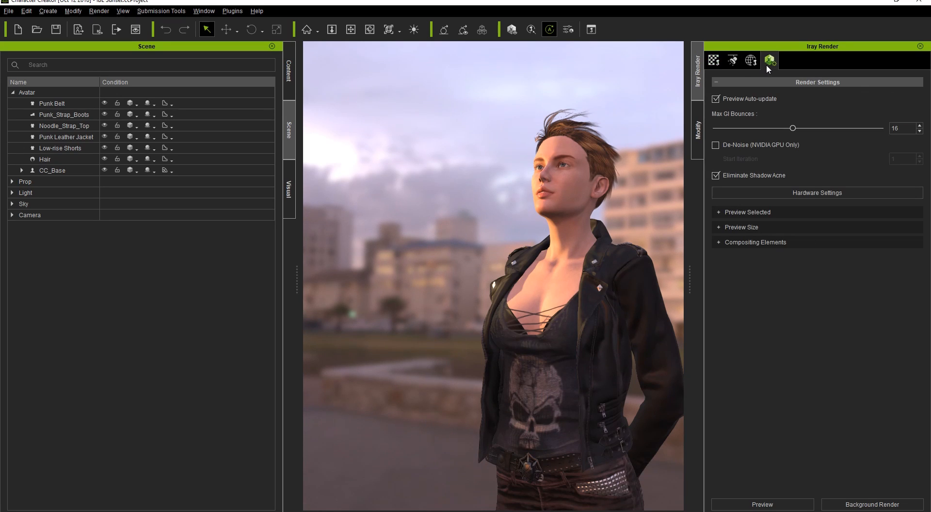
pyautogui.moveTo(780, 101)
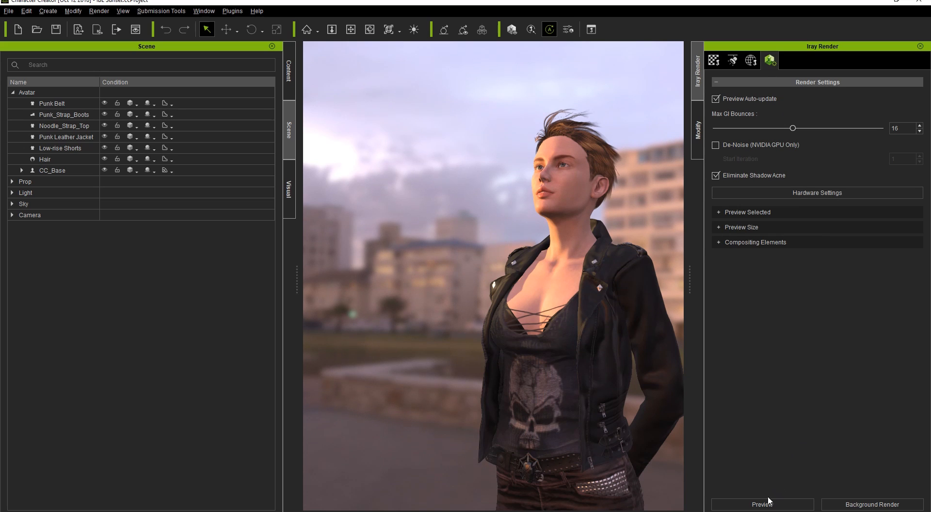
# Step: Start an Iray preview render of the character in its own window
pyautogui.click(762, 504)
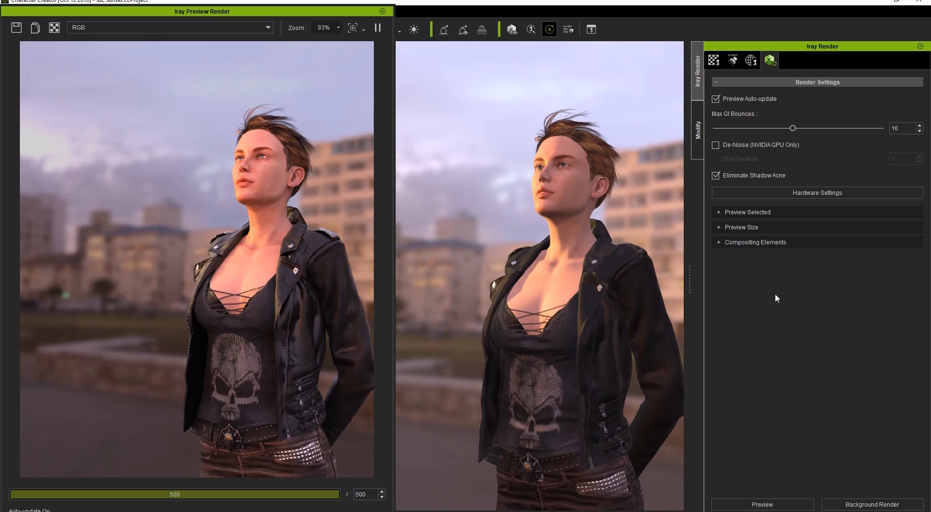
pyautogui.moveTo(754, 108)
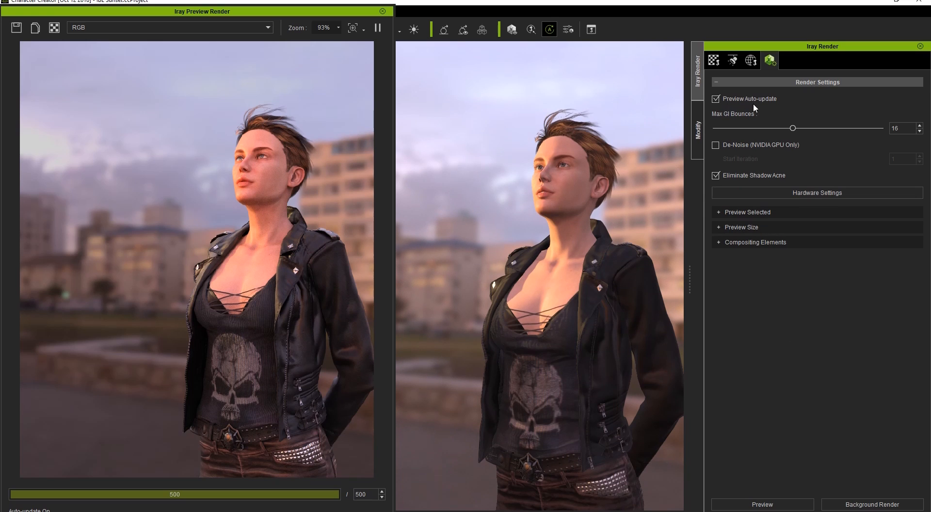
pyautogui.moveTo(646, 103)
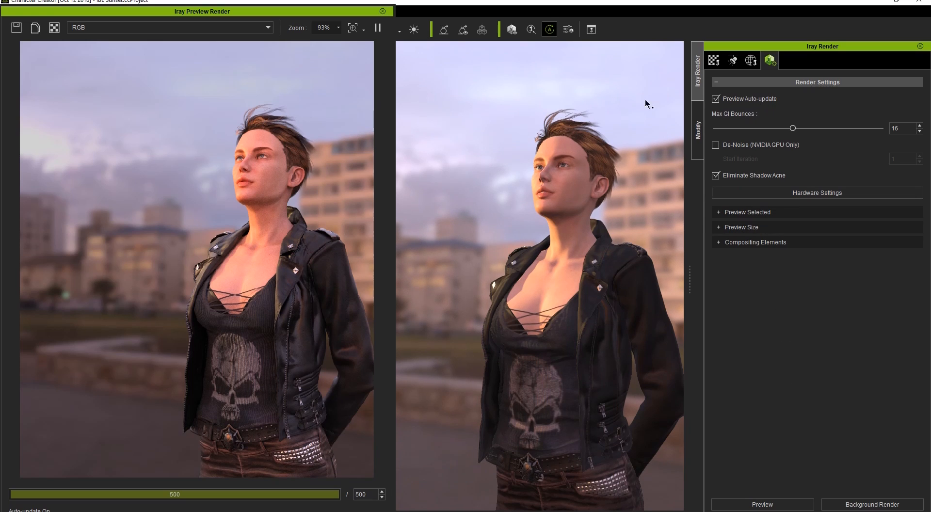
pyautogui.moveTo(548, 29)
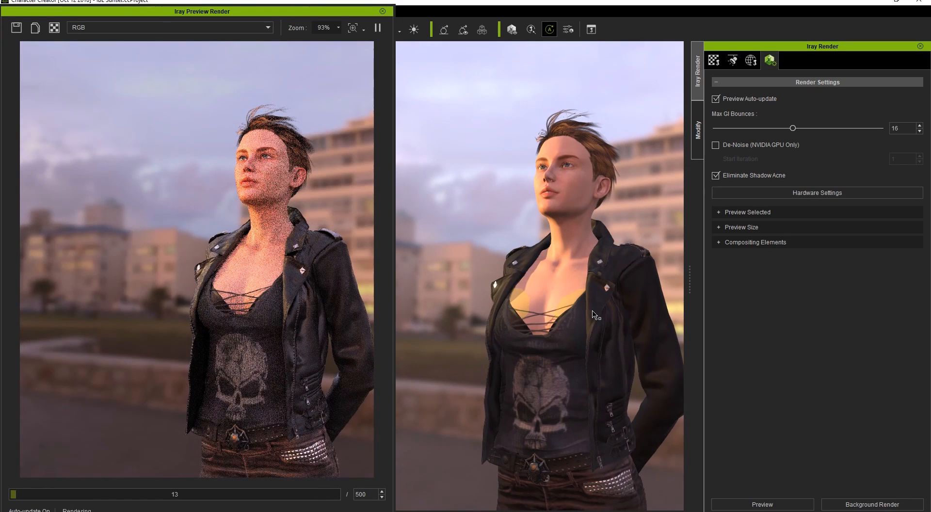
pyautogui.moveTo(687, 167)
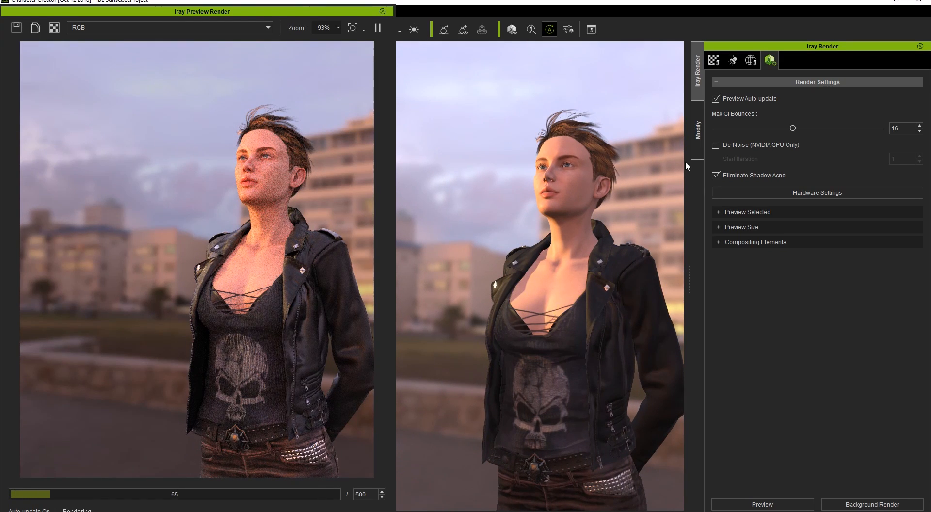
# Step: Shift the jacket's Base Color texture toward green via the Magenta-Green slider in Adjust Color
pyautogui.click(786, 60)
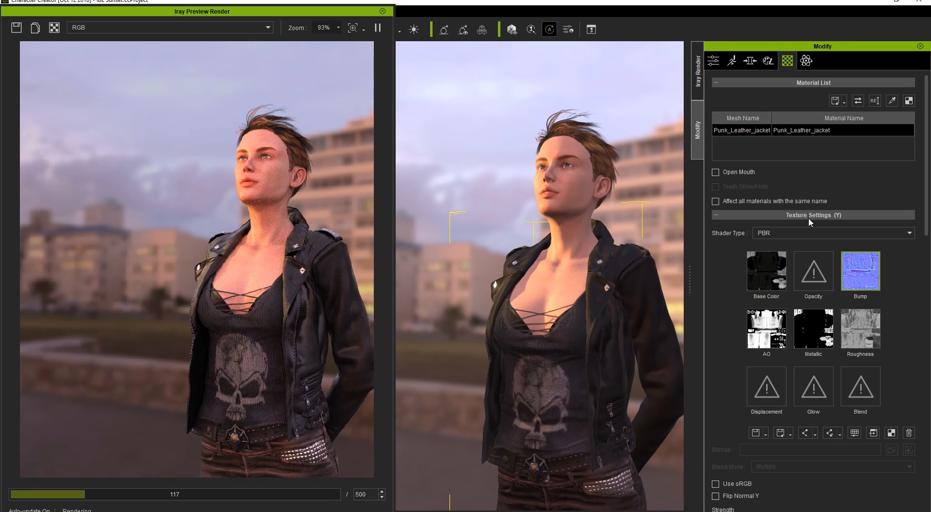
pyautogui.doubleClick(765, 267)
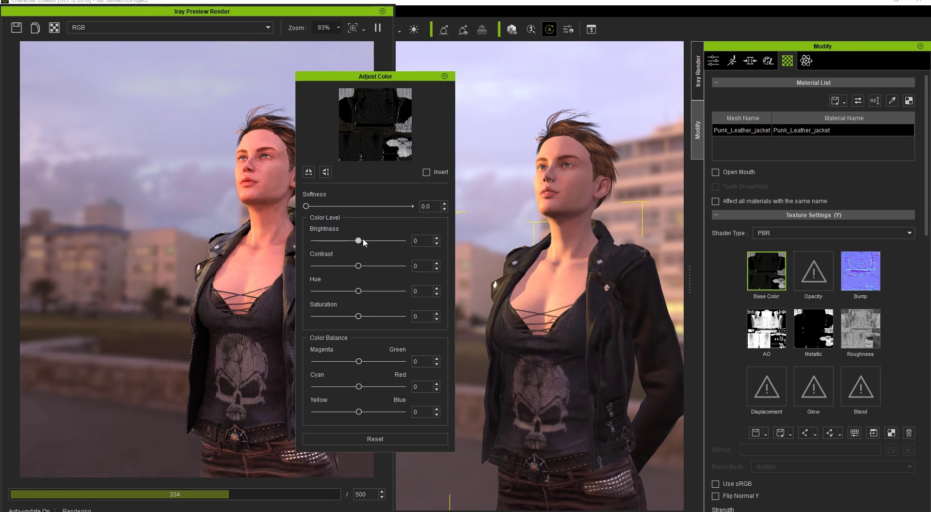
pyautogui.moveTo(357, 241); pyautogui.dragTo(363, 240)
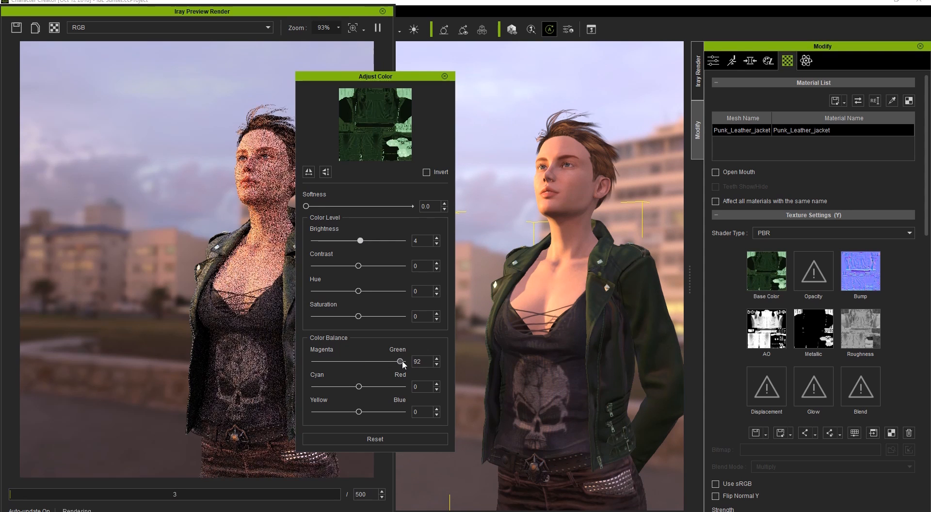
pyautogui.click(445, 76)
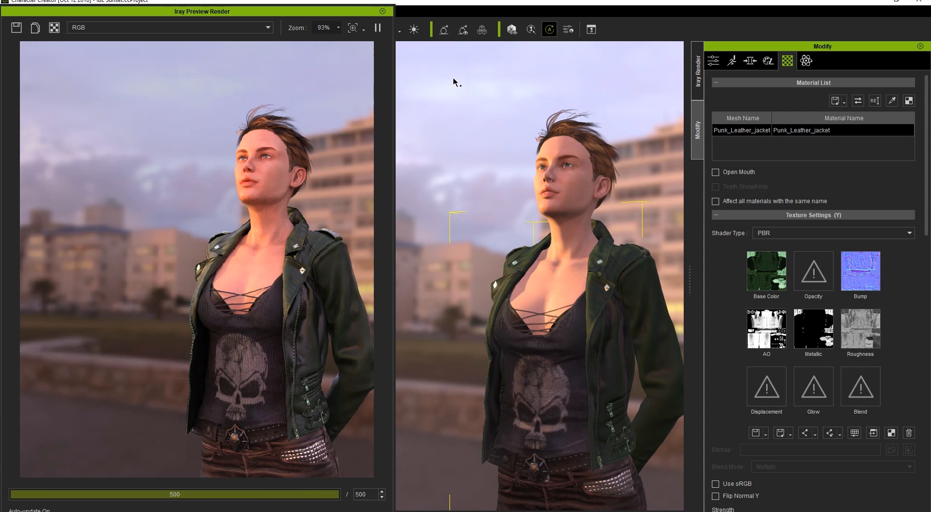
# Step: Return to Render Settings and expand the Preview Selected, Preview Size and Compositing Elements sections
pyautogui.click(696, 65)
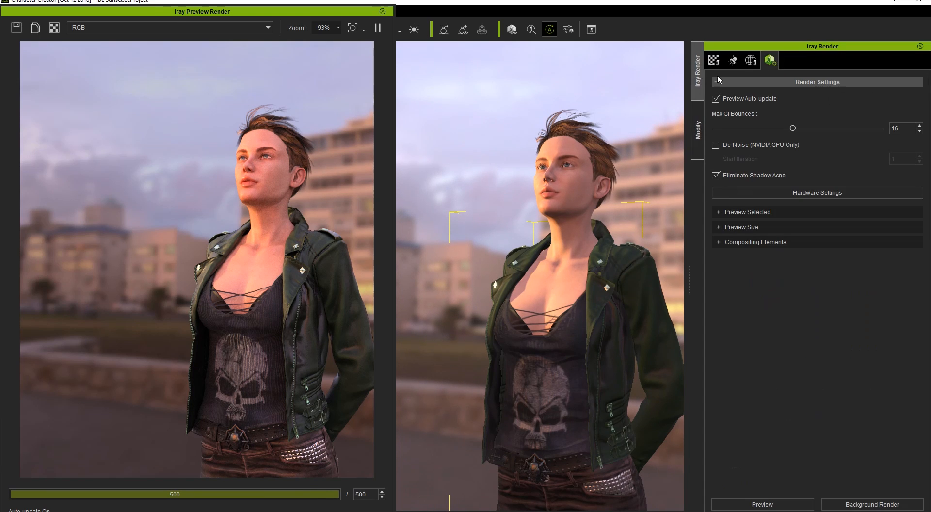
pyautogui.moveTo(725, 126)
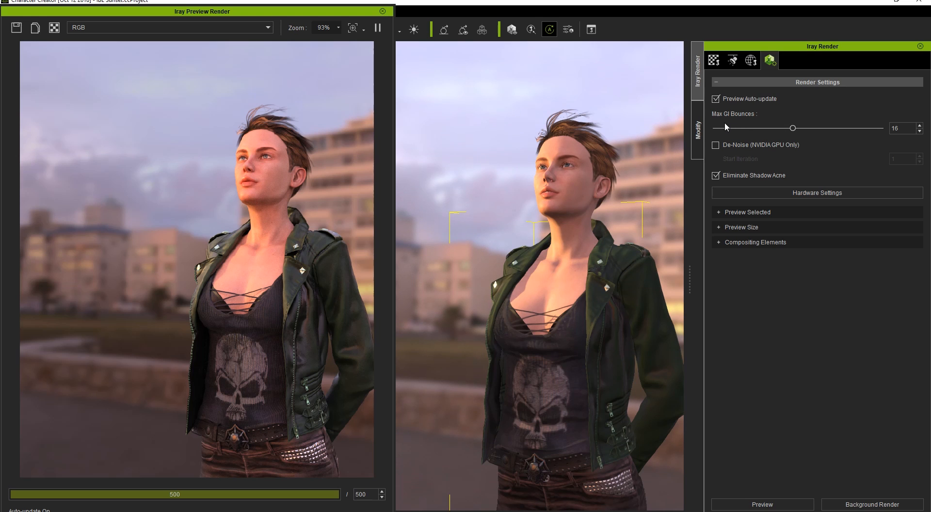
pyautogui.moveTo(754, 184)
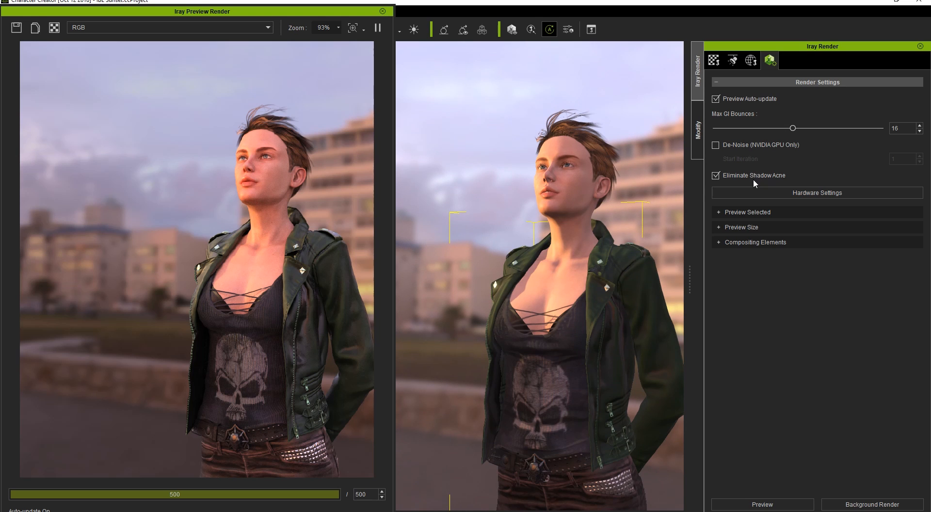
pyautogui.click(747, 212)
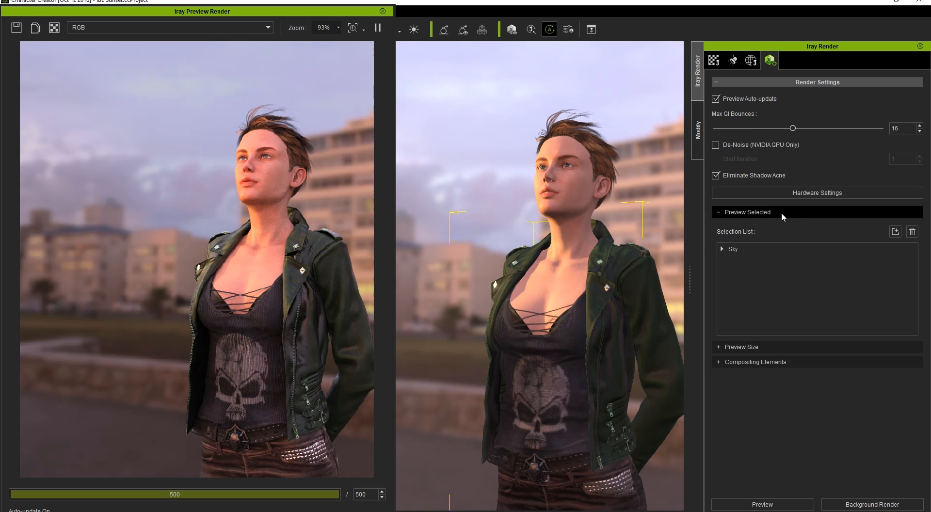
pyautogui.click(740, 347)
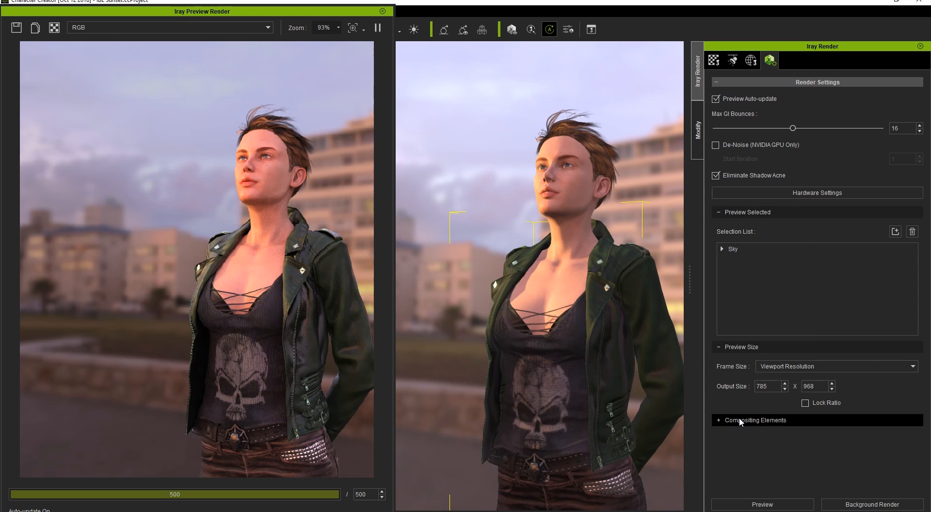
pyautogui.click(755, 419)
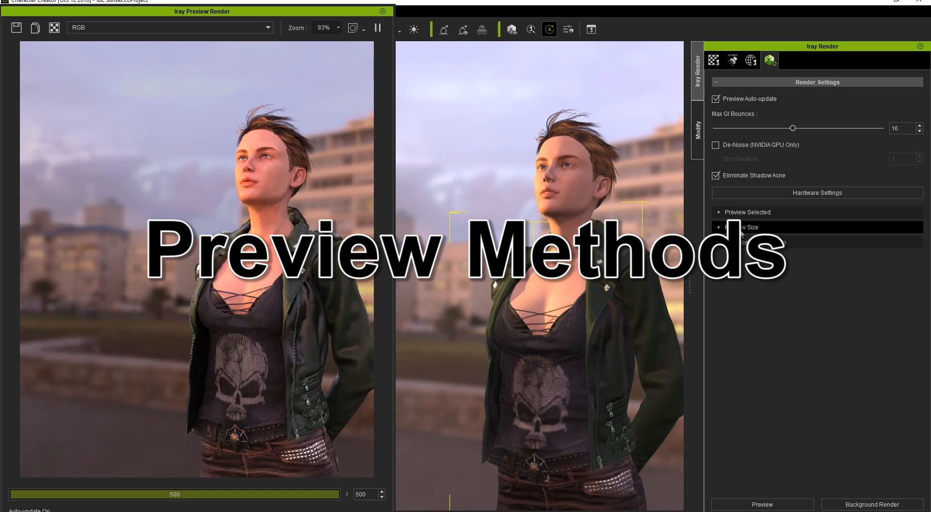
# Step: Try a custom preview width, view the render at actual size, then set Frame Size to Viewport Resolution
pyautogui.click(745, 226)
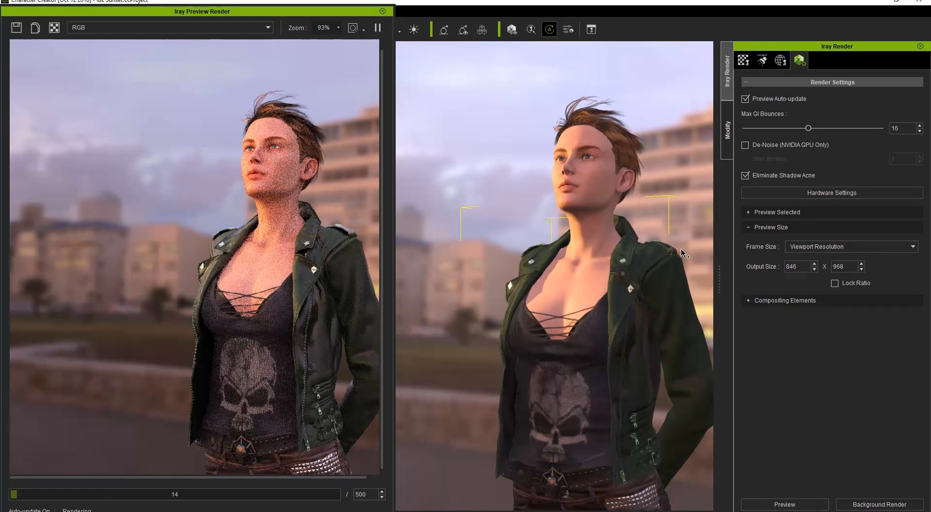
pyautogui.moveTo(718, 232); pyautogui.dragTo(632, 232)
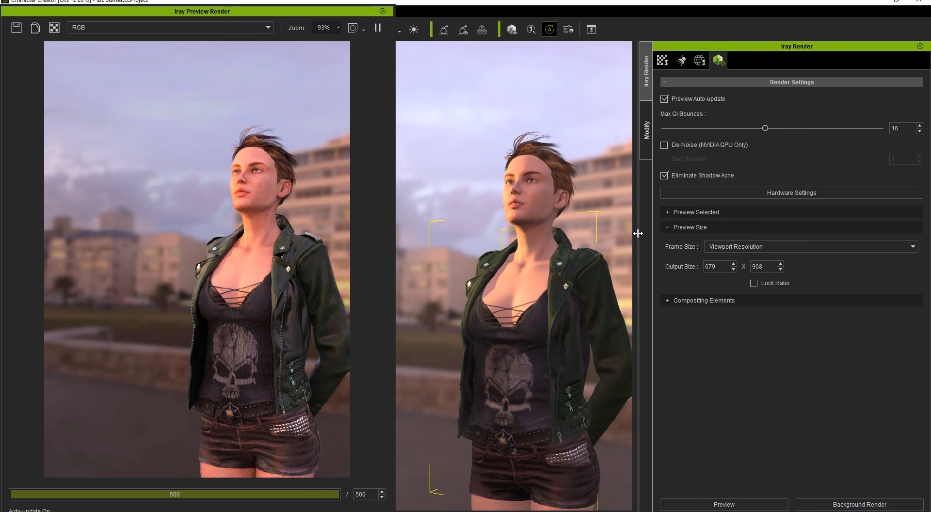
pyautogui.moveTo(719, 254)
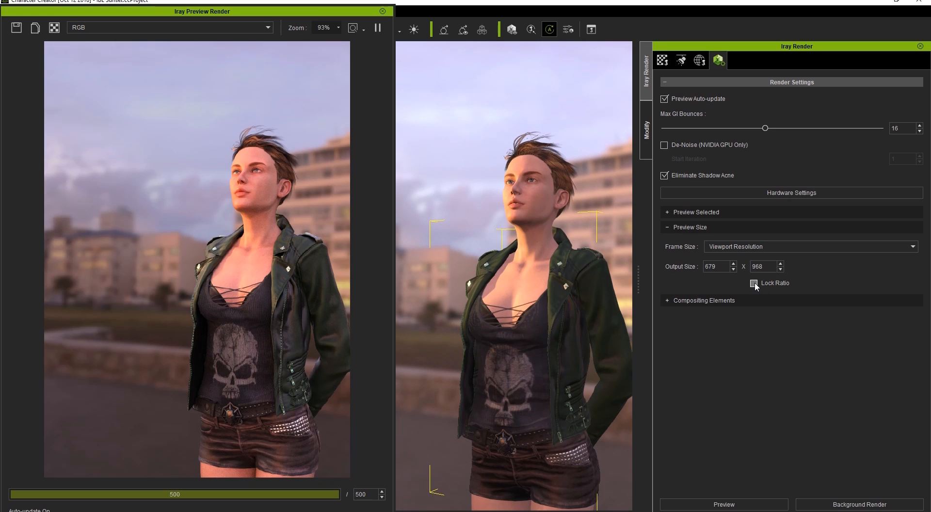
pyautogui.tripleClick(714, 266)
pyautogui.write('500')
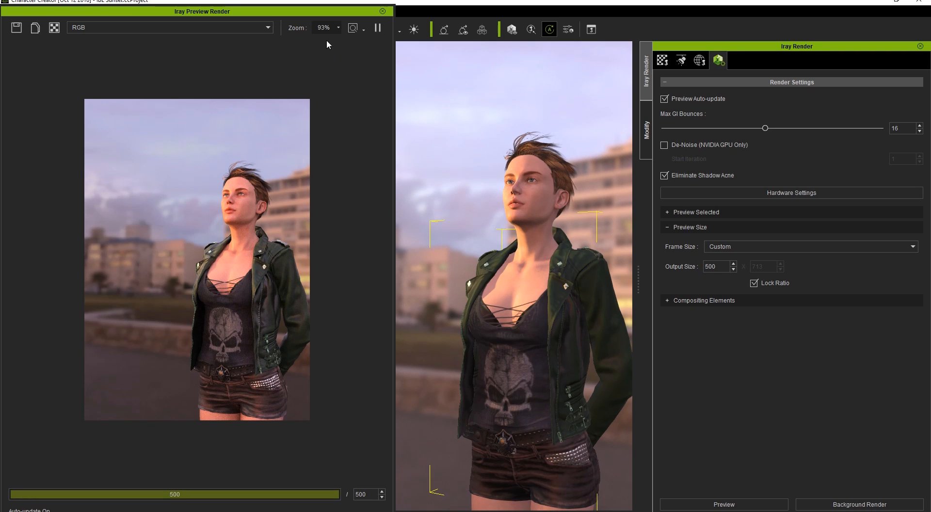
pyautogui.click(353, 28)
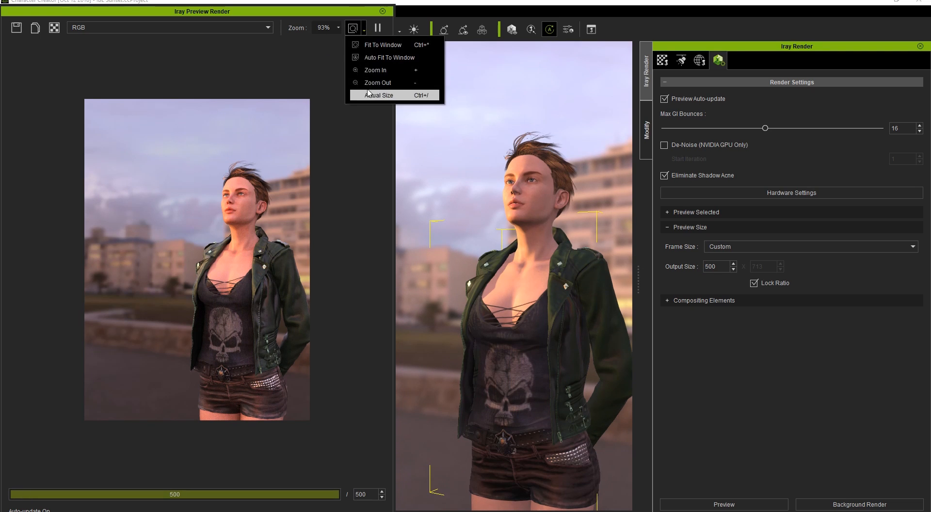
pyautogui.click(378, 95)
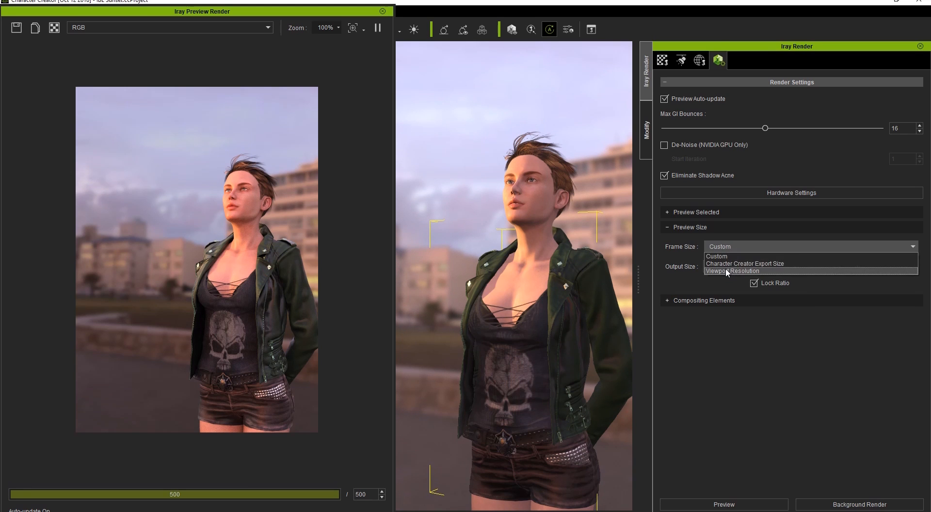
pyautogui.click(733, 270)
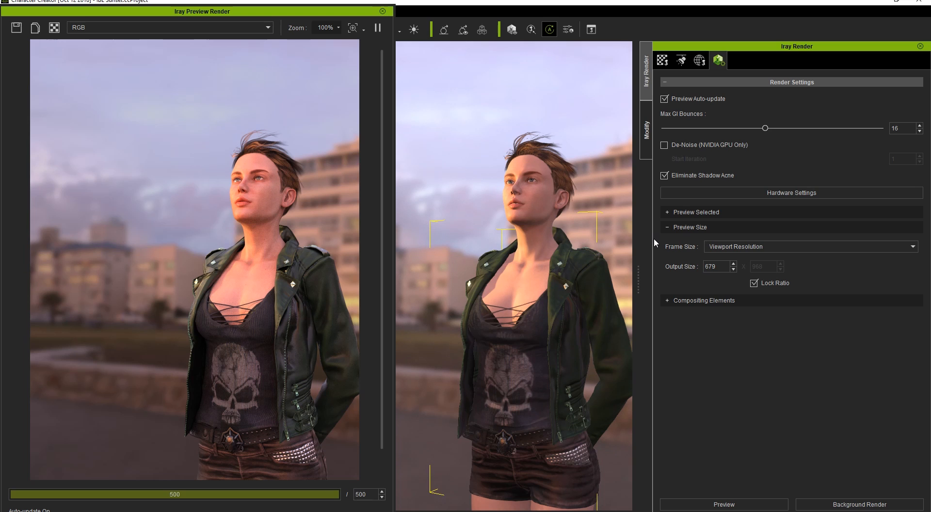
# Step: Add the selected leather jacket and clothing to the Preview Selected list alongside Sky
pyautogui.click(696, 212)
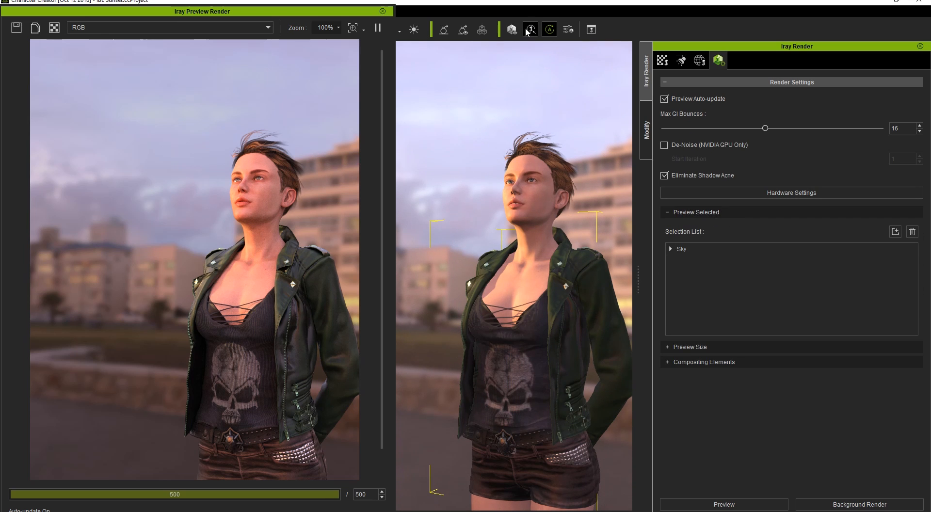
pyautogui.moveTo(529, 30)
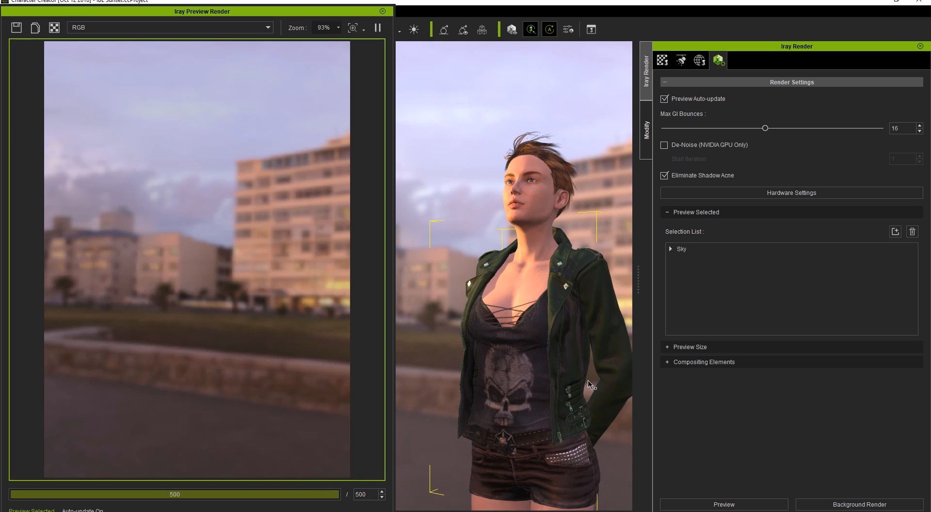
pyautogui.click(682, 249)
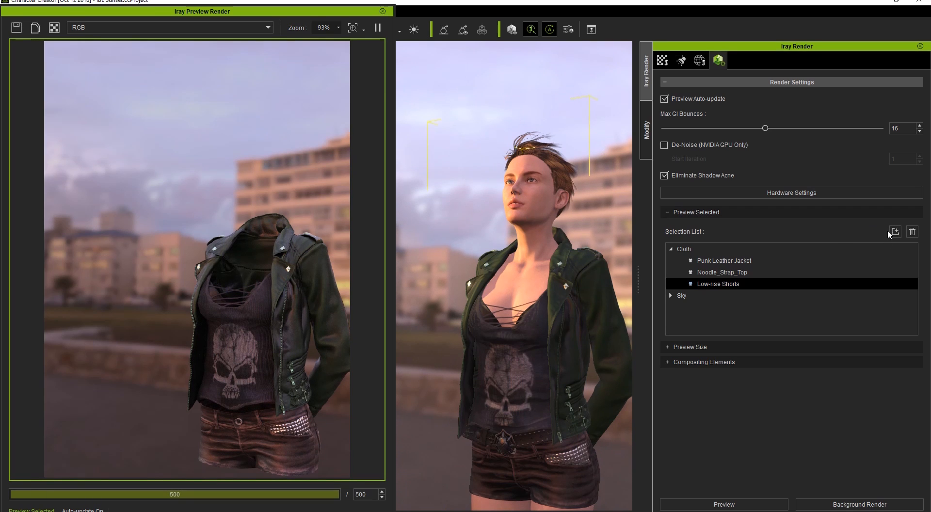
pyautogui.click(893, 232)
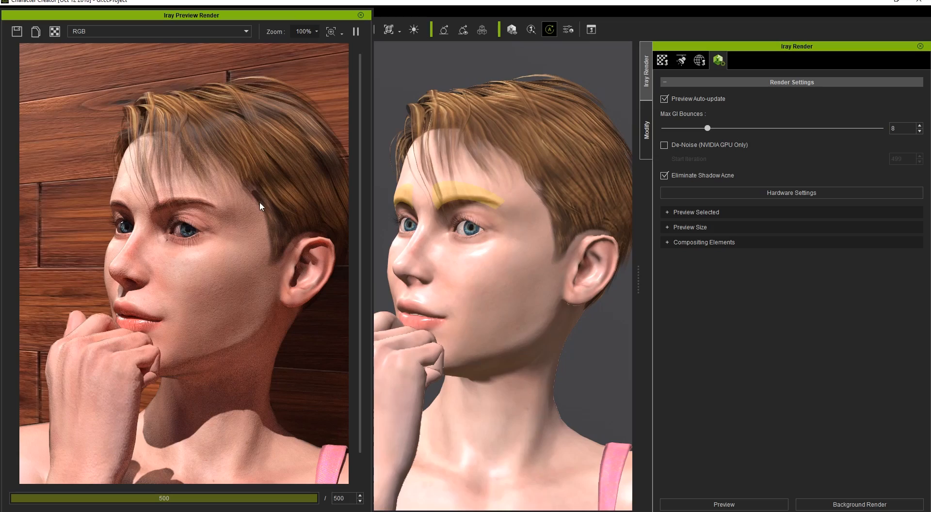
pyautogui.moveTo(173, 241)
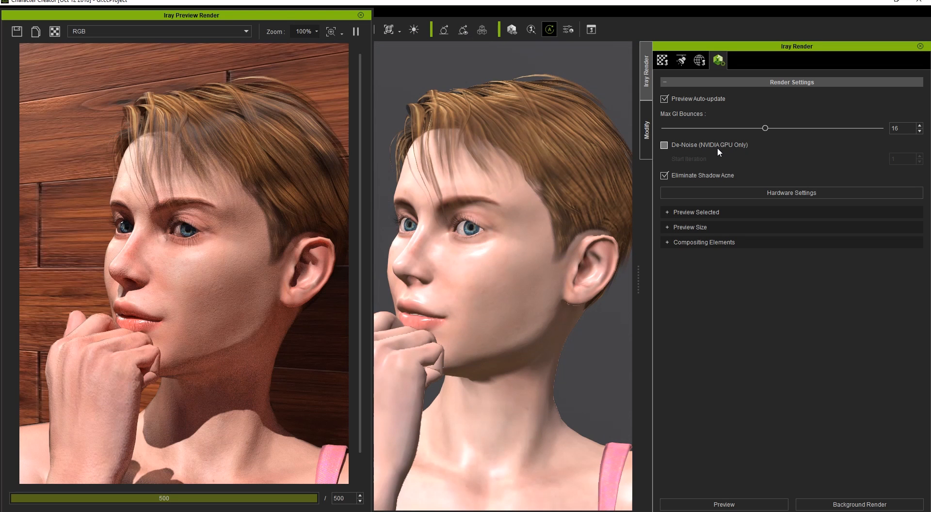
pyautogui.moveTo(686, 156)
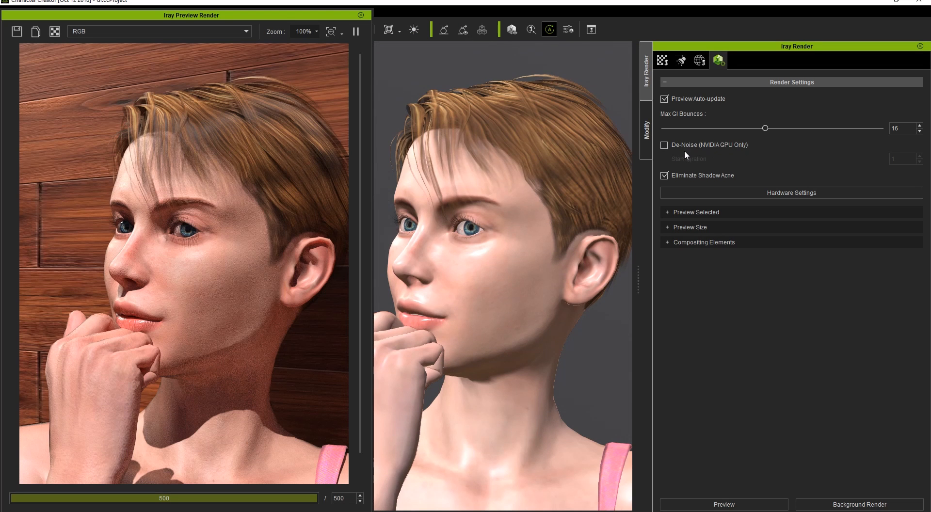
pyautogui.moveTo(295, 379)
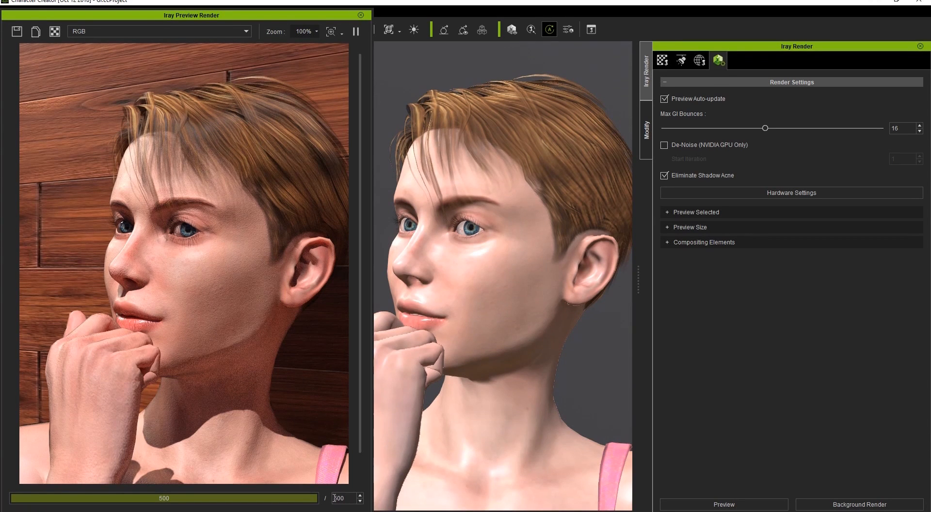
# Step: Enable De-Noise (NVIDIA GPU Only) for the portrait's Iray preview, starting from iteration 1
pyautogui.click(664, 144)
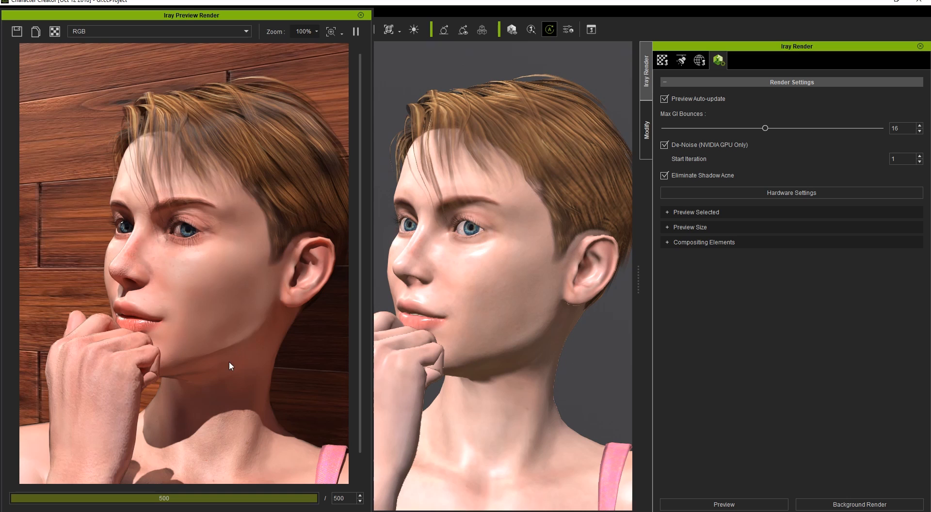
pyautogui.moveTo(259, 346)
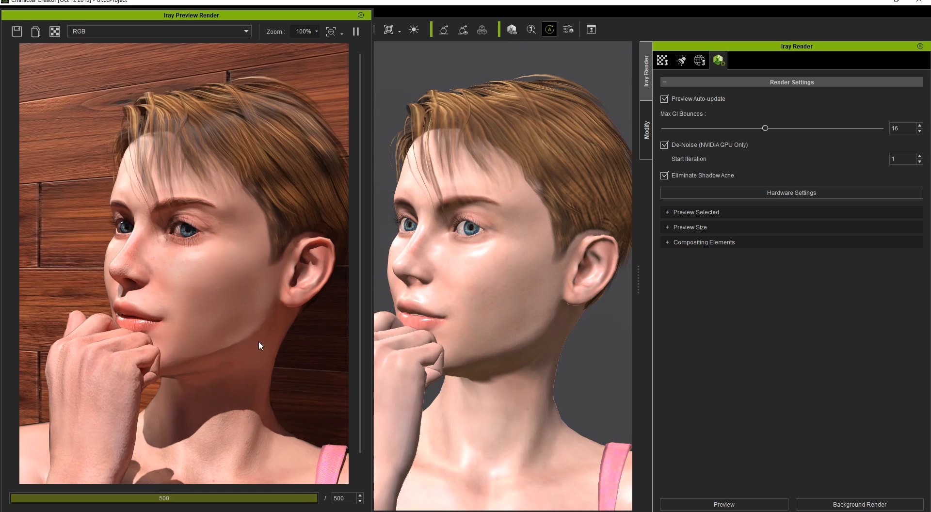
pyautogui.moveTo(224, 385)
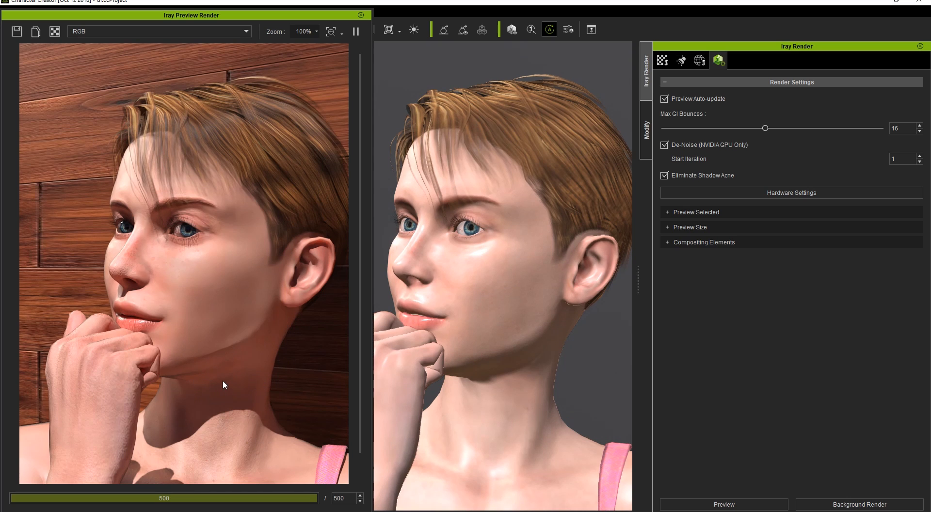
pyautogui.moveTo(234, 281)
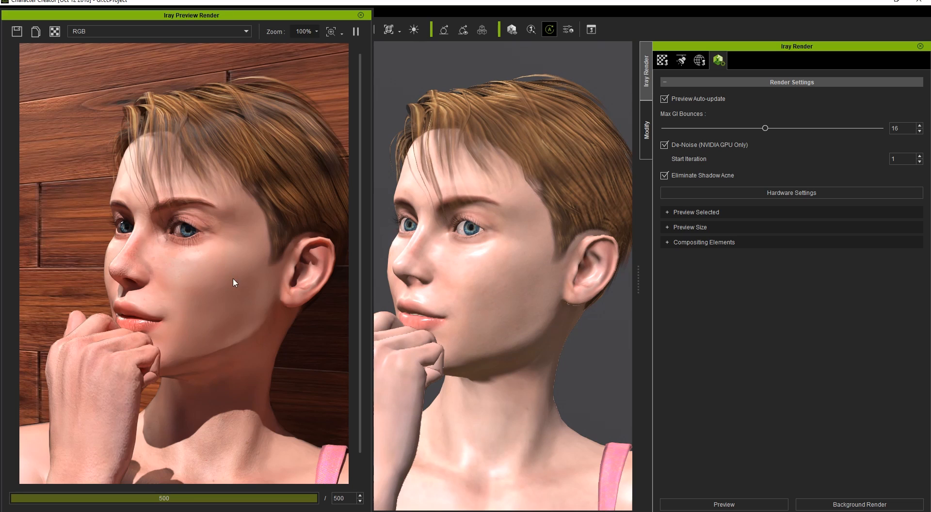
pyautogui.moveTo(193, 180)
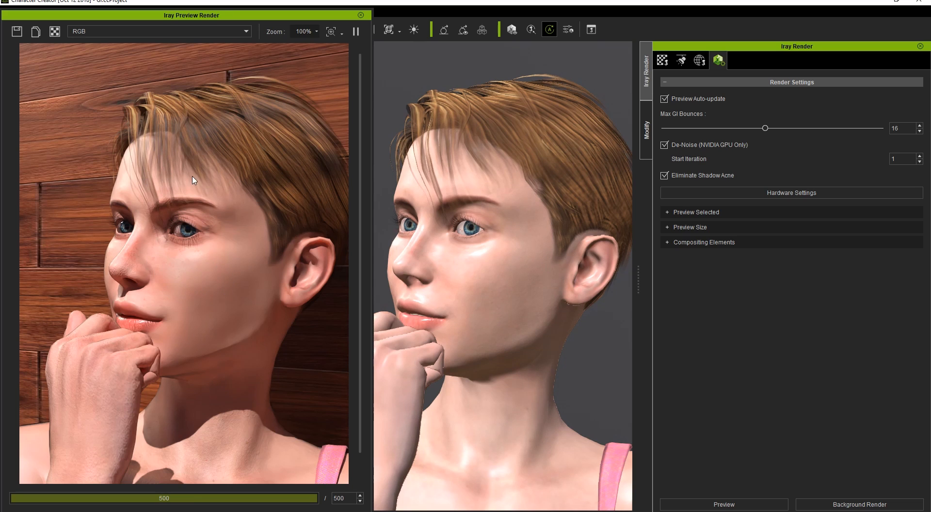
pyautogui.moveTo(207, 178)
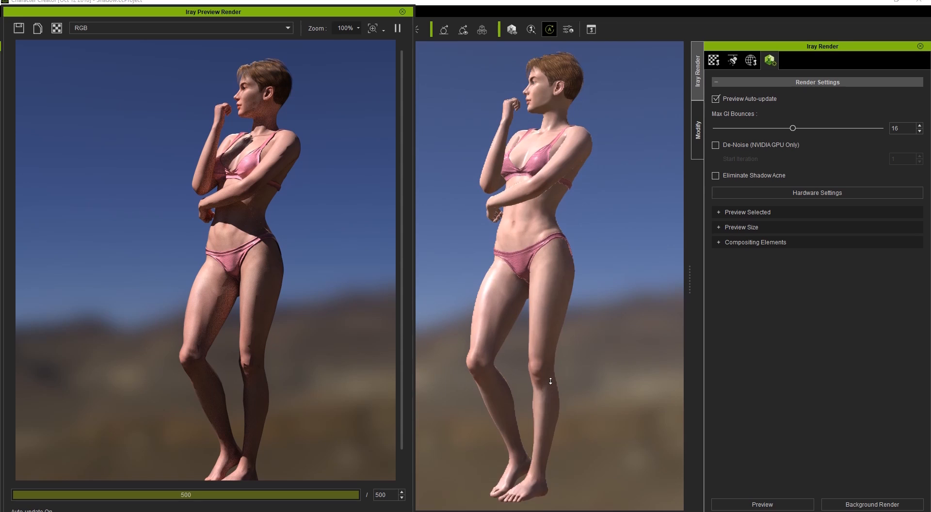
# Step: Zoom the viewport in on the bikini figure's legs for the preview
pyautogui.scroll(3)
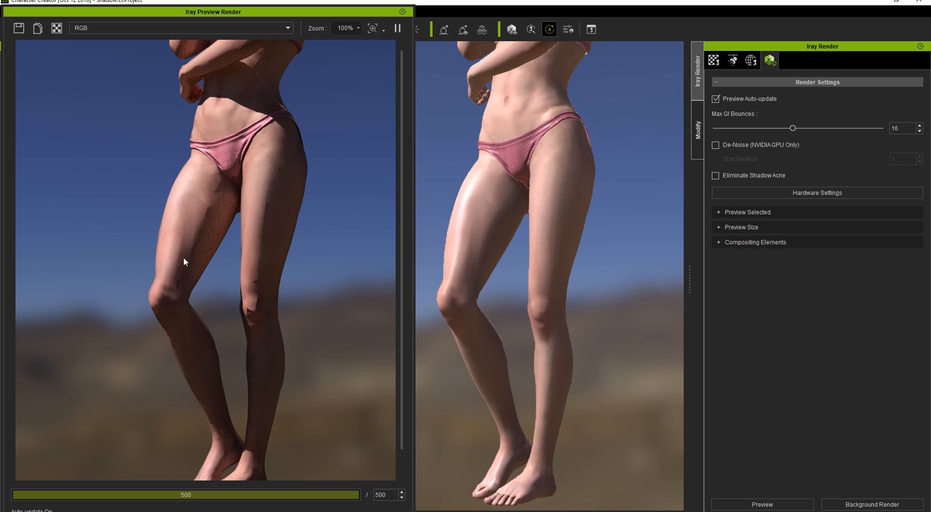
pyautogui.click(715, 176)
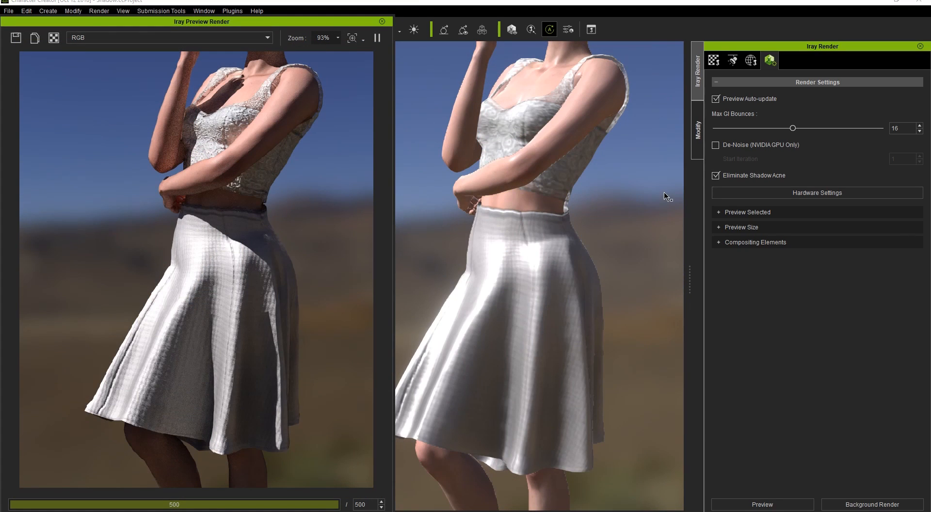
pyautogui.moveTo(274, 331)
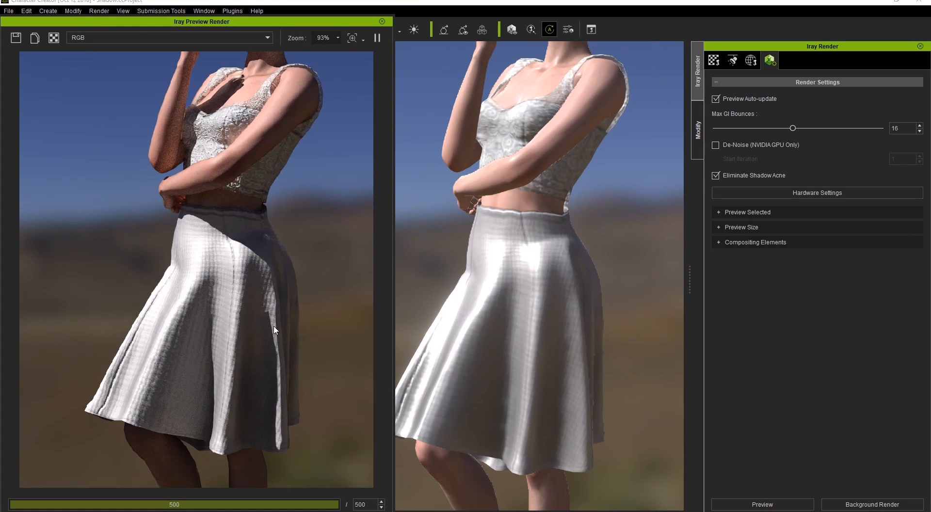
pyautogui.moveTo(274, 309)
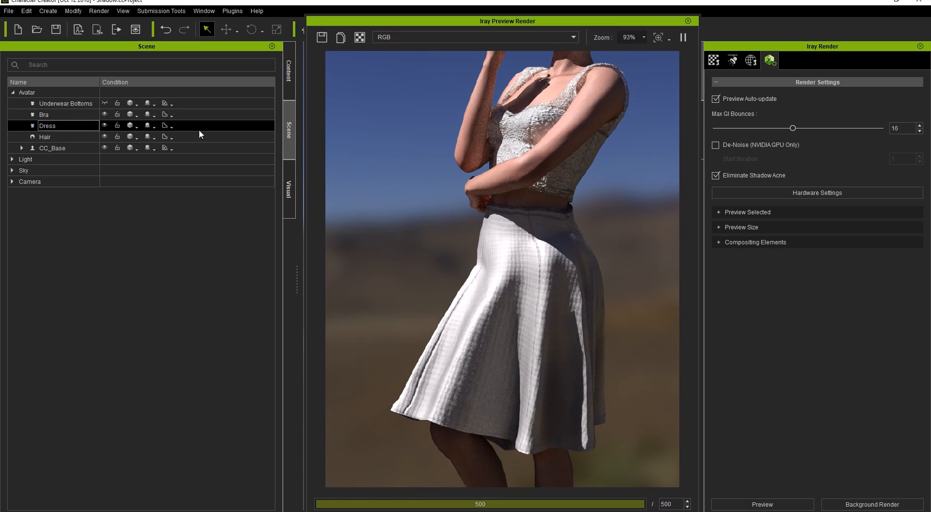
# Step: Set the Dress row's mesh smoothing in the Scene panel to Subdivision
pyautogui.click(168, 126)
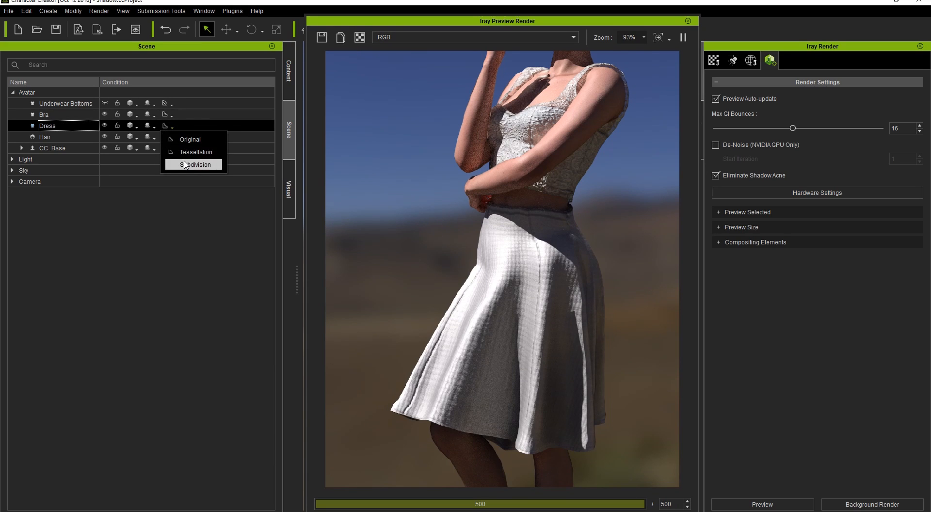
pyautogui.click(197, 164)
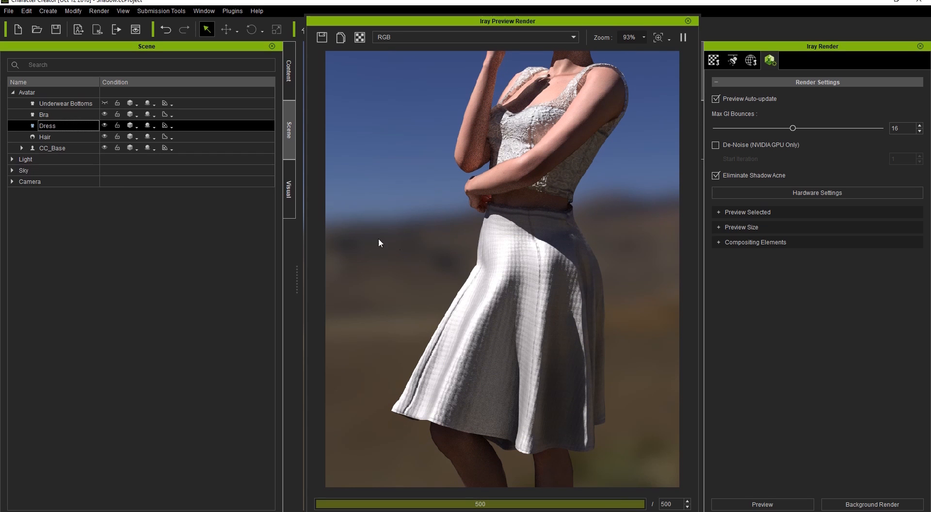
pyautogui.moveTo(573, 332)
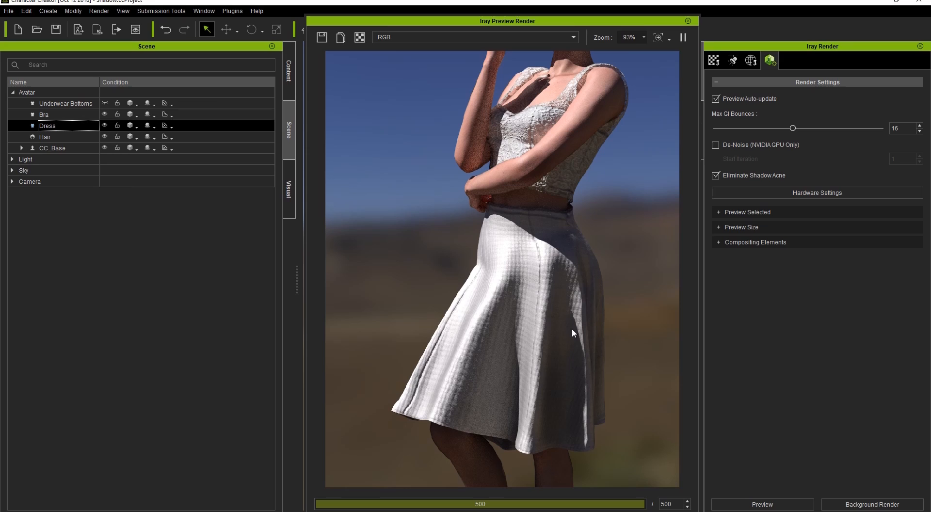
pyautogui.moveTo(557, 322)
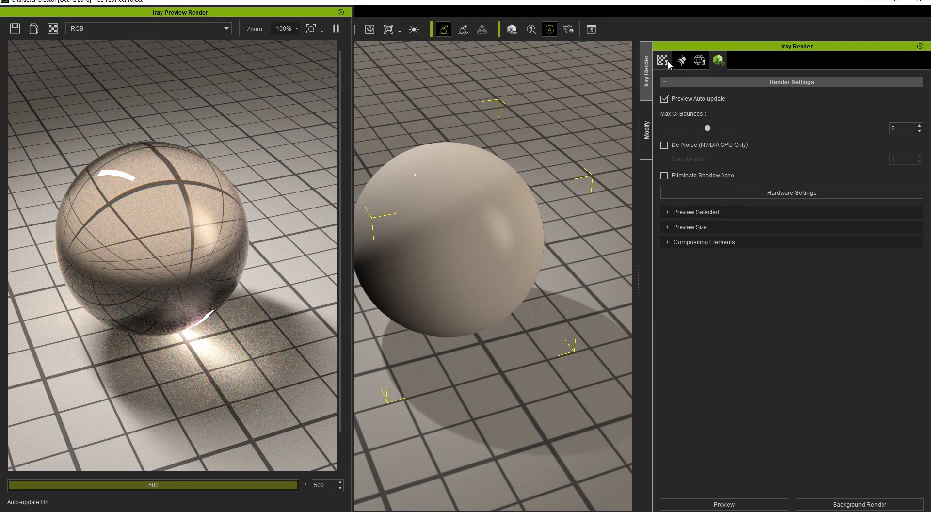
# Step: Show the glass sphere's Iray Material settings, including subsurface scattering
pyautogui.click(681, 60)
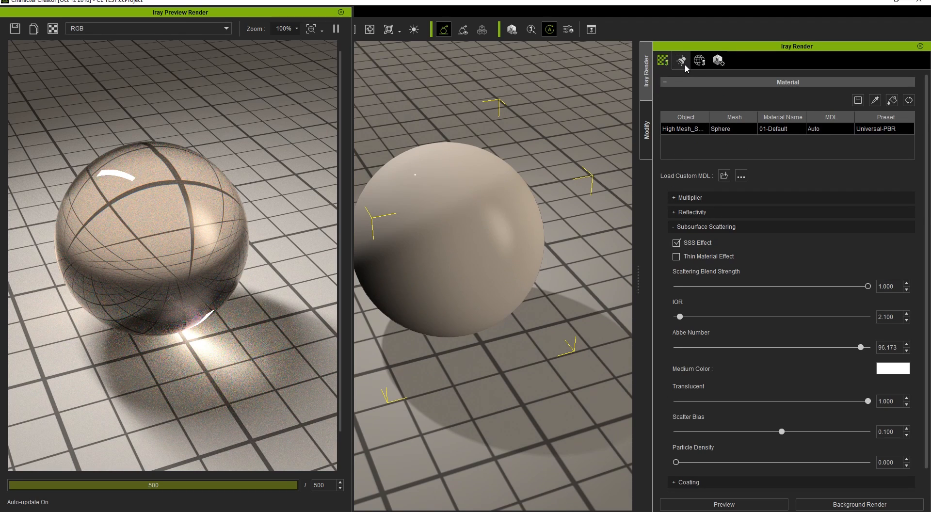
pyautogui.click(699, 60)
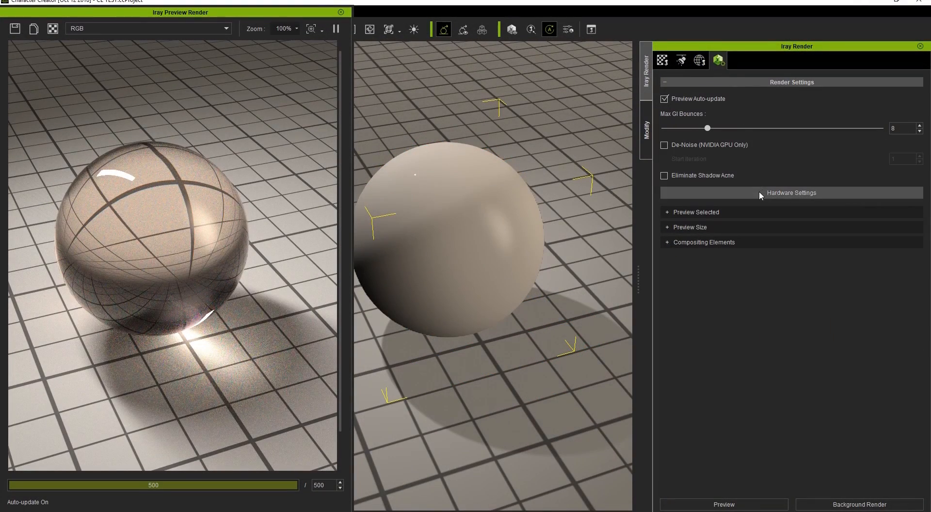
pyautogui.click(790, 192)
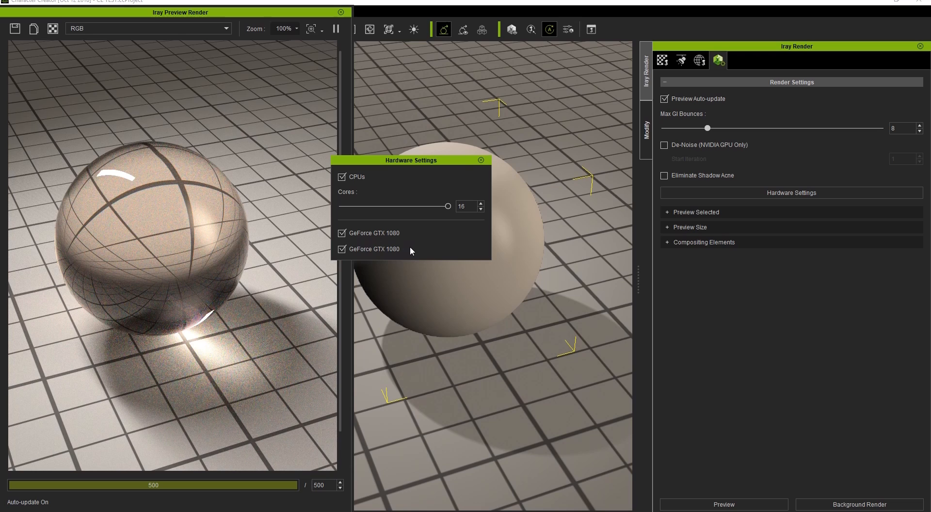
pyautogui.moveTo(481, 162)
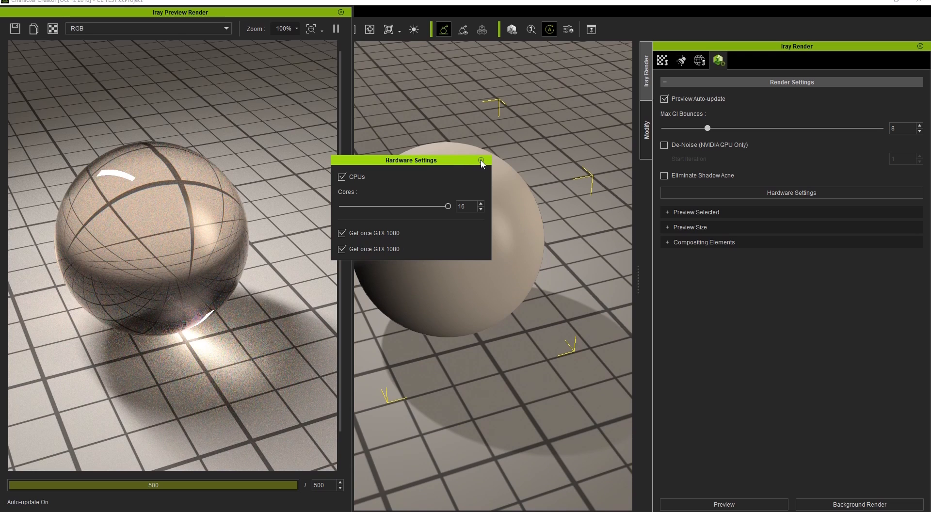
pyautogui.moveTo(481, 162)
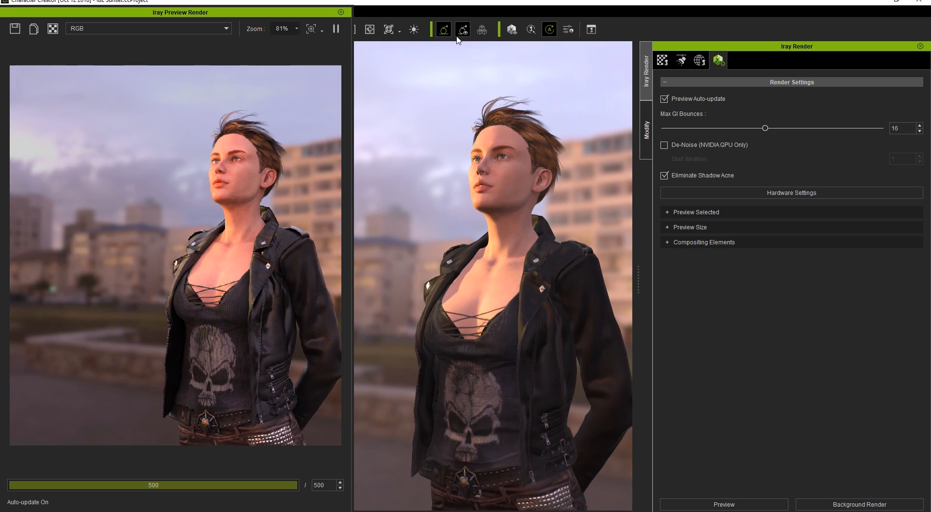
# Step: Close the Iray preview render and bring up the program Preferences
pyautogui.click(340, 12)
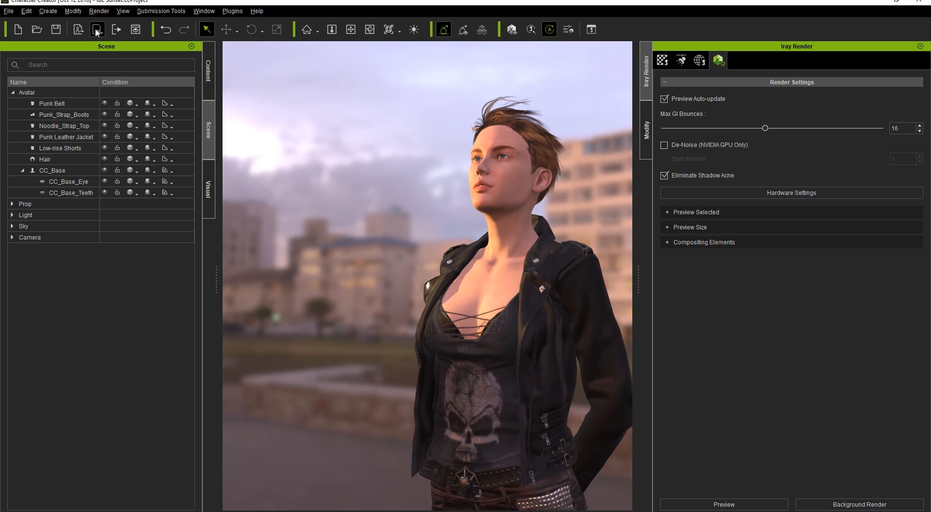
pyautogui.click(26, 10)
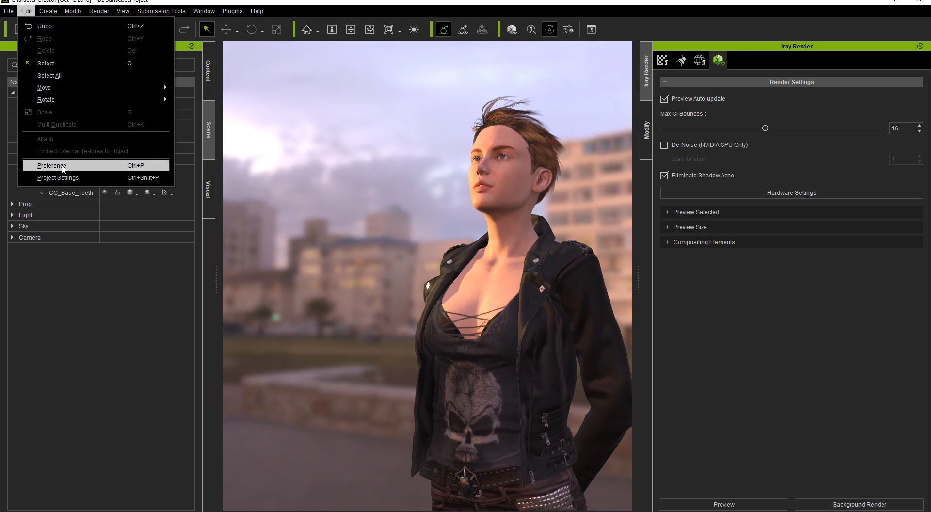
pyautogui.click(52, 165)
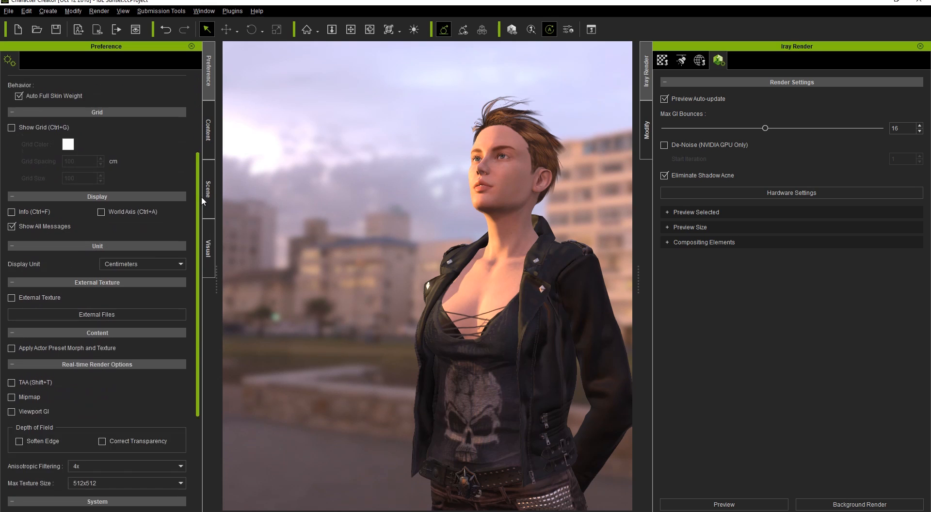
# Step: Scroll the Preferences down to the System section and reach the PNG 845×968 Export Settings
pyautogui.scroll(-3)
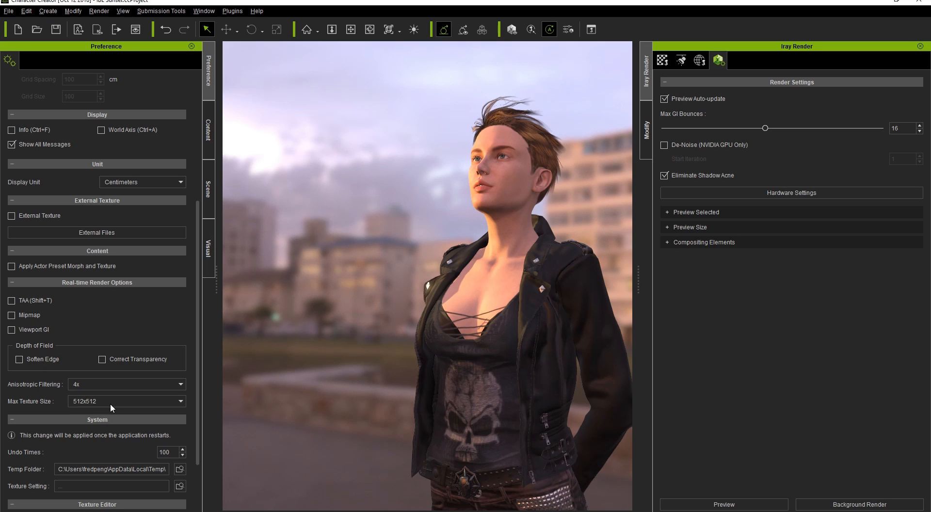
pyautogui.click(856, 504)
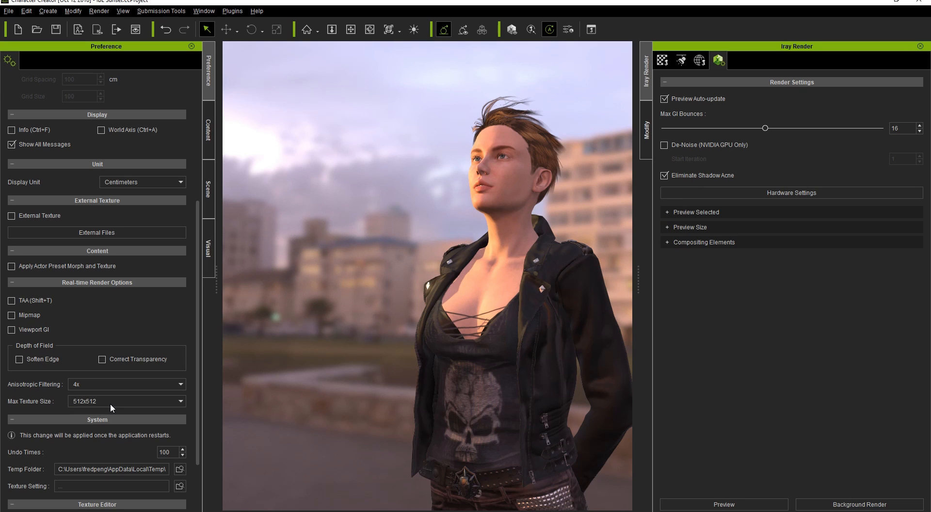
pyautogui.click(208, 187)
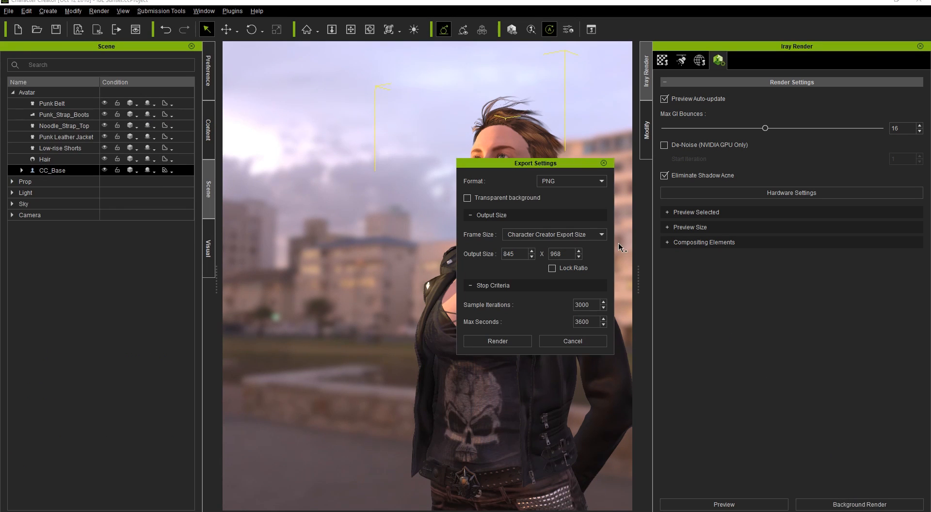
pyautogui.moveTo(550, 230)
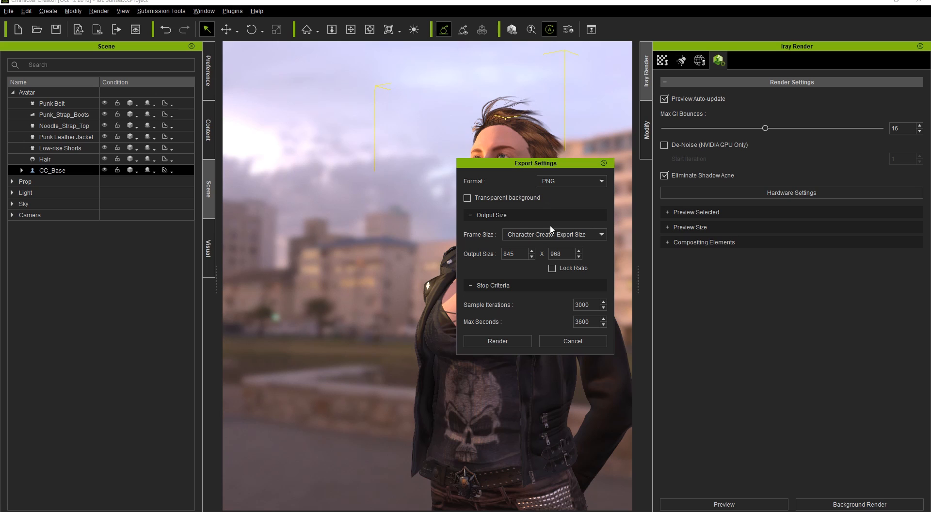
pyautogui.moveTo(550, 229)
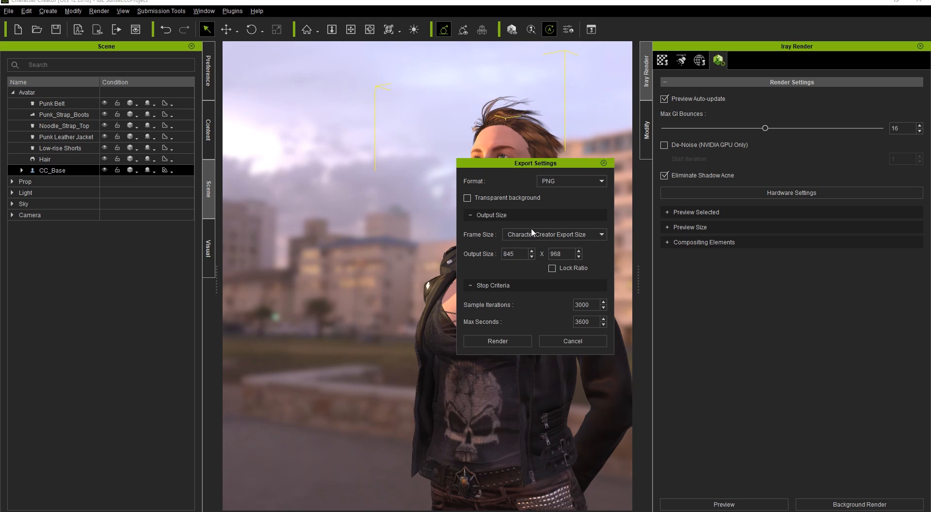
# Step: Launch the background render saved as Test1 in the Desktop Iray MI folder
pyautogui.click(497, 341)
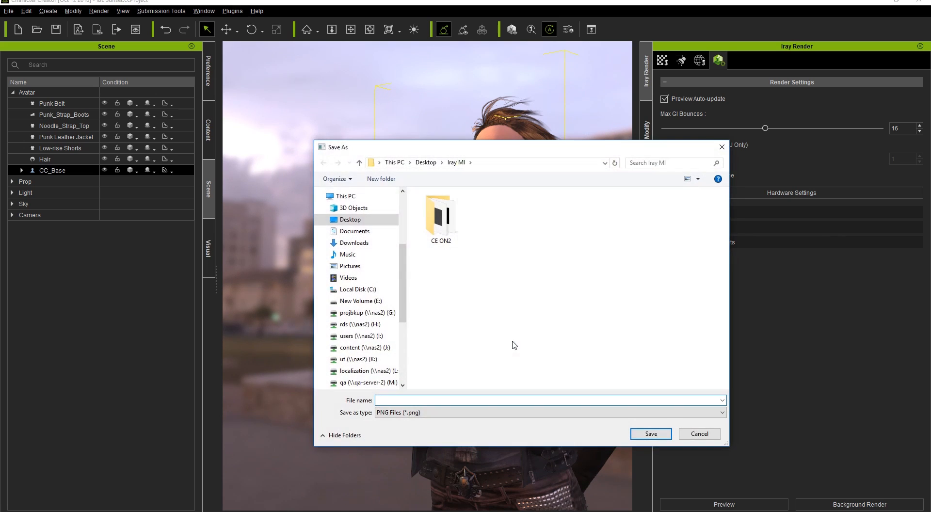
pyautogui.write('Test1')
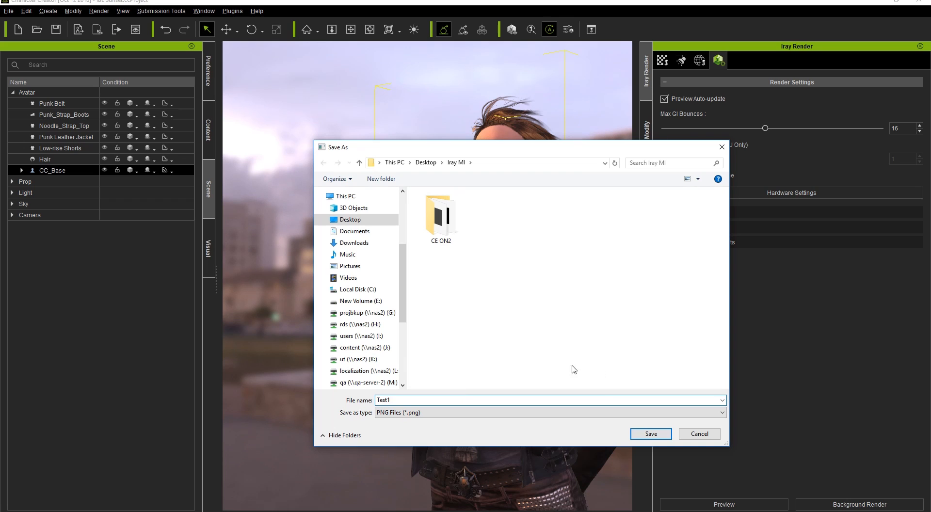
pyautogui.click(650, 434)
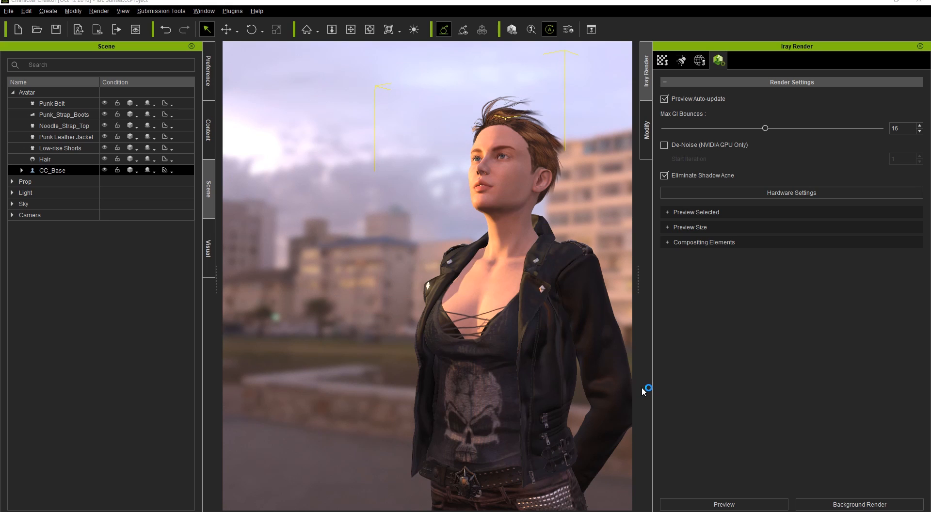
# Step: Lower the running batch render's CPU cores to 12 in Hardware Settings
pyautogui.click(856, 504)
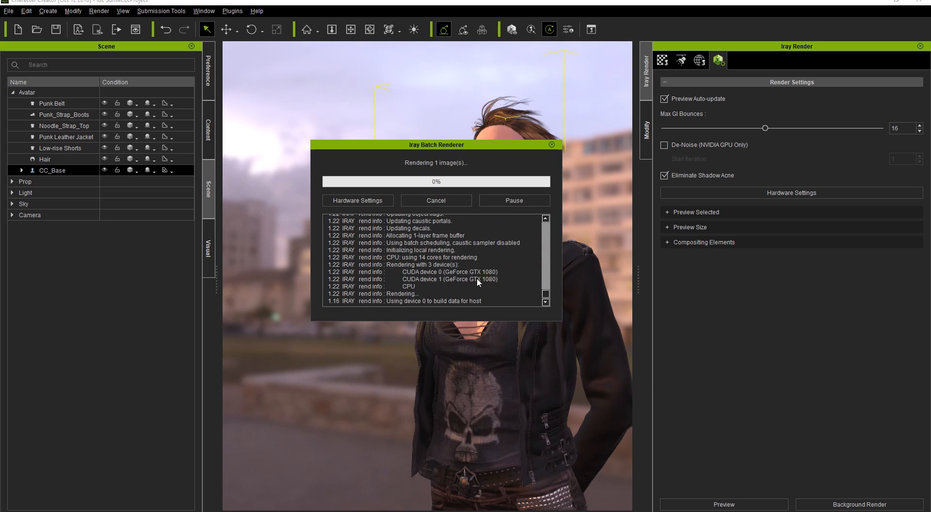
pyautogui.scroll(-3)
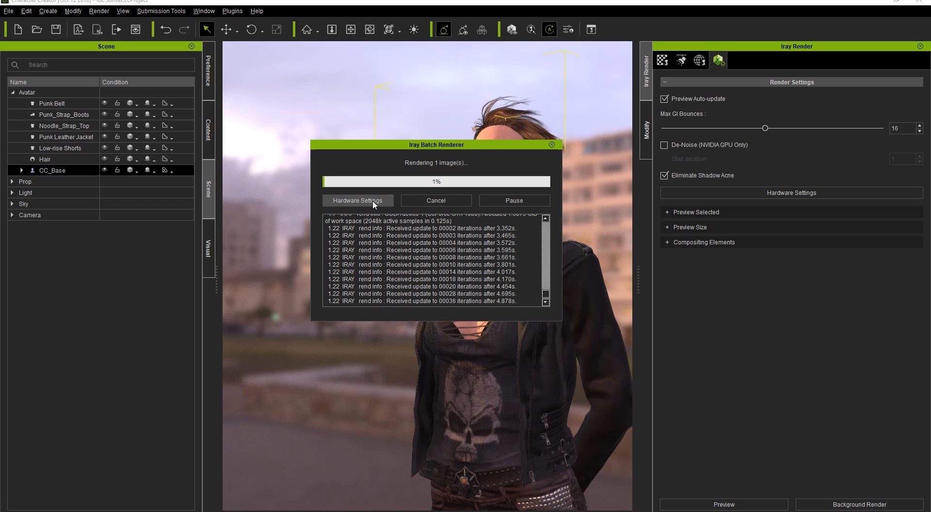
pyautogui.click(356, 199)
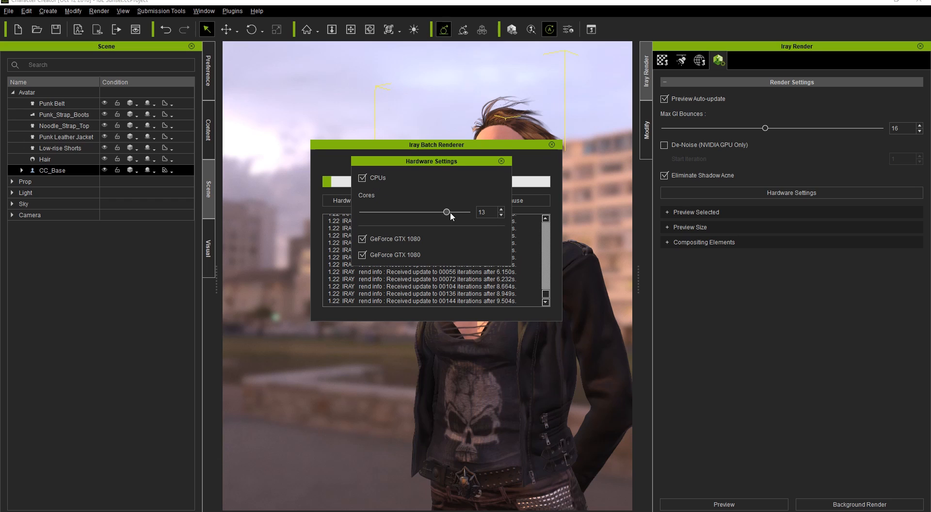
pyautogui.moveTo(447, 213); pyautogui.dragTo(438, 212)
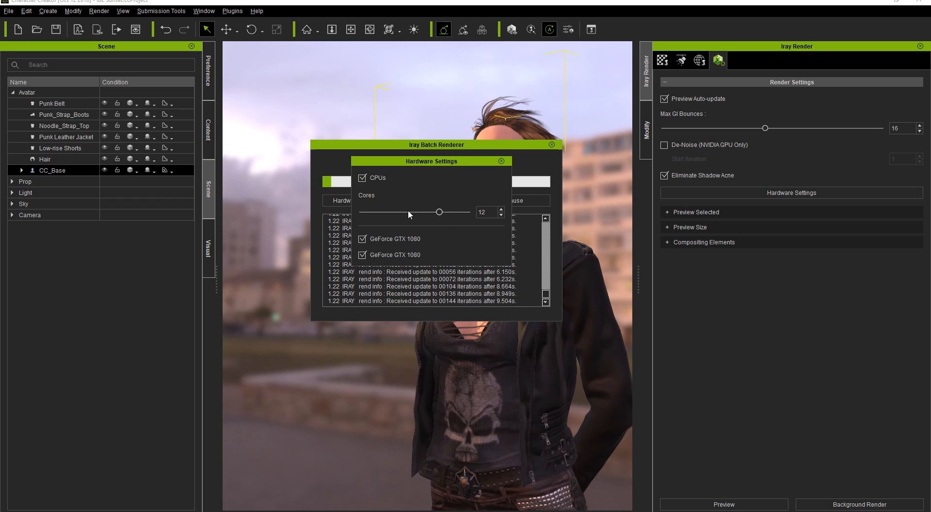
pyautogui.click(502, 161)
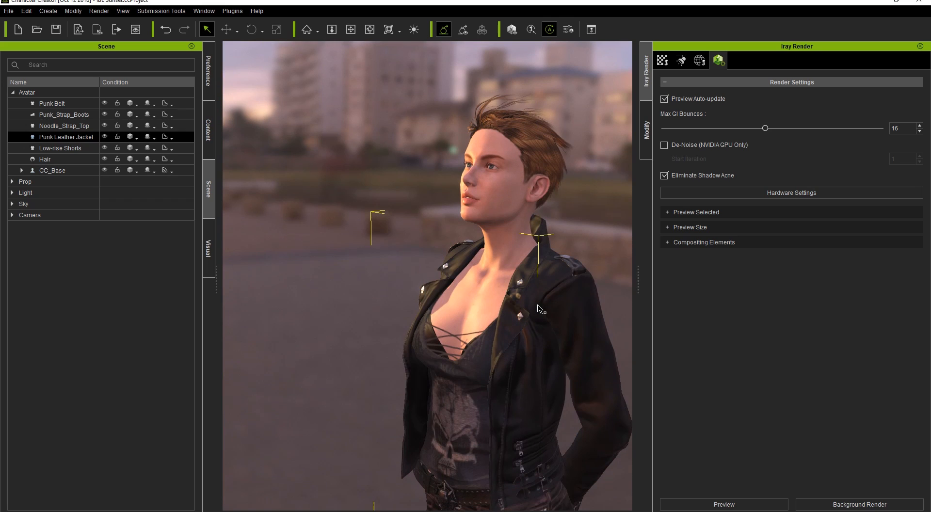
pyautogui.moveTo(576, 276)
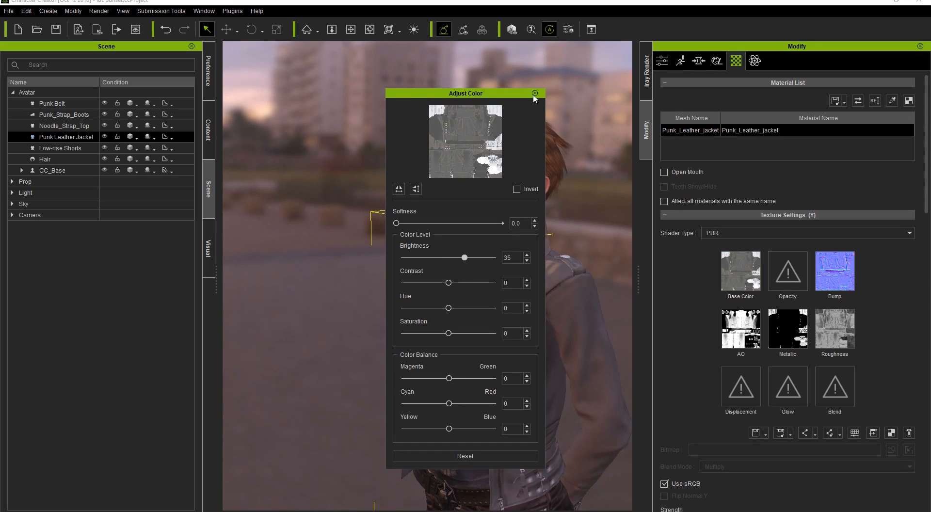
# Step: Finish setting the Punk Leather Jacket base colour brightness to 35
pyautogui.click(533, 93)
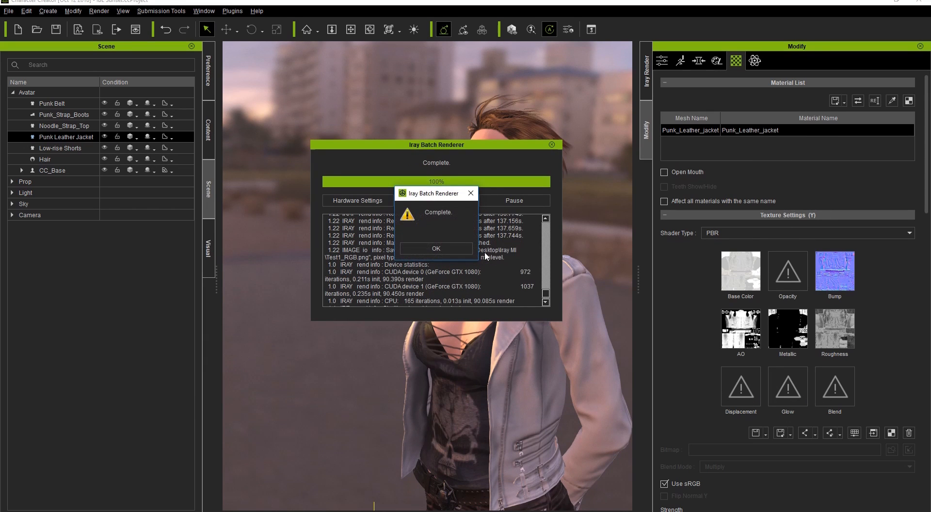
# Step: Acknowledge render completion and view Test1_RGB.png from the Iray MI folder
pyautogui.click(435, 248)
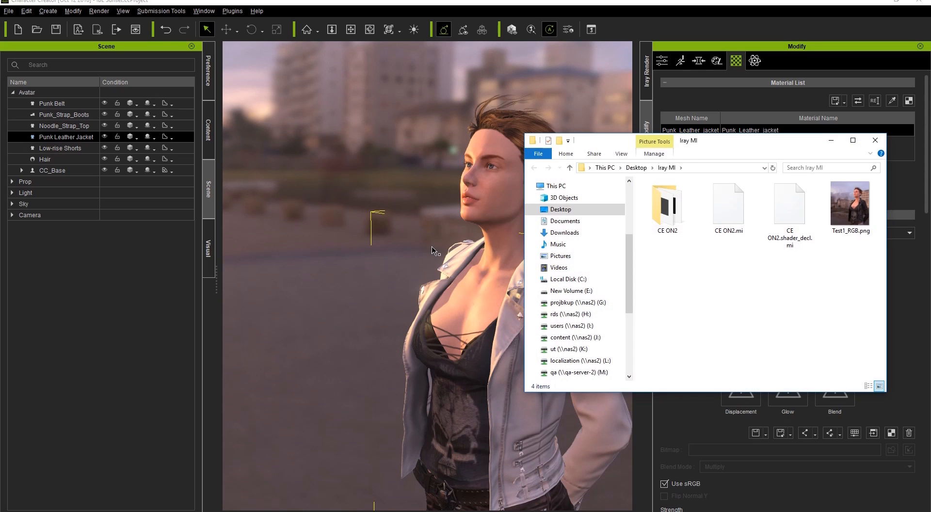
pyautogui.doubleClick(849, 204)
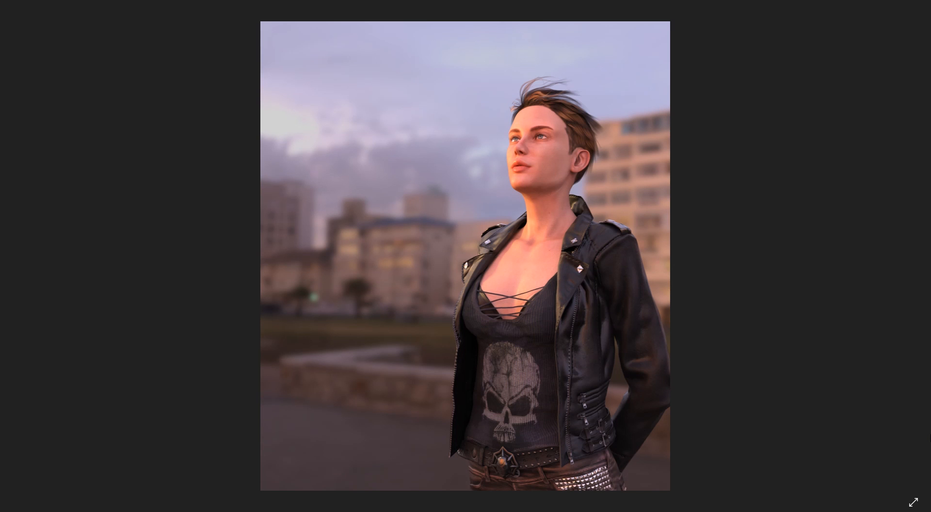